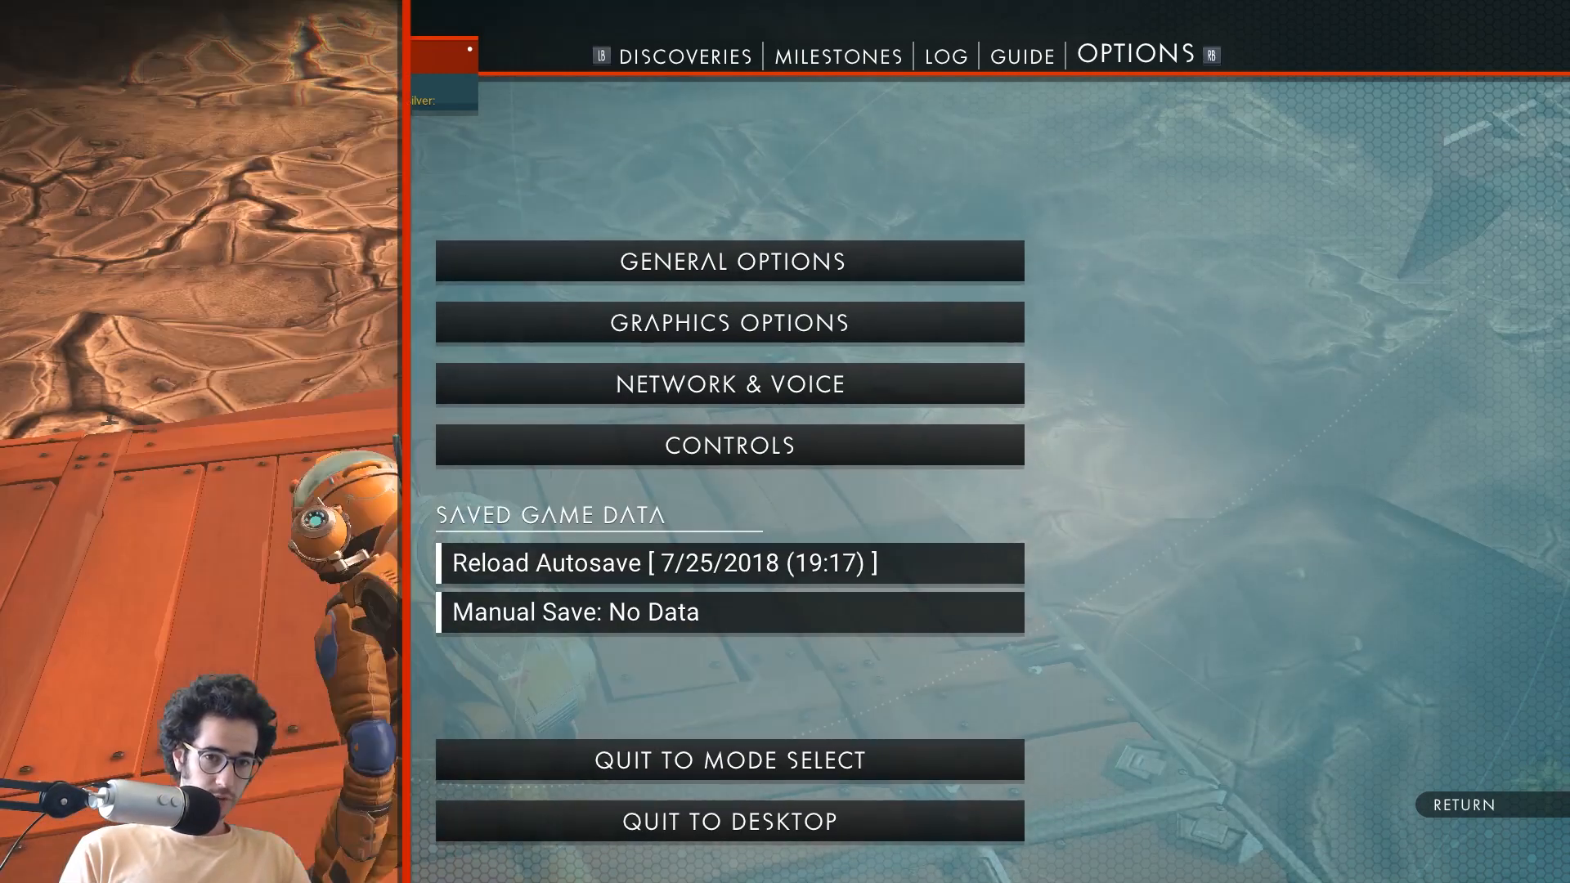
From the game's options page, enter the Steam controller configurator and browse the available configs.
{"action": "left_click", "coordinate": [1032, 55]}
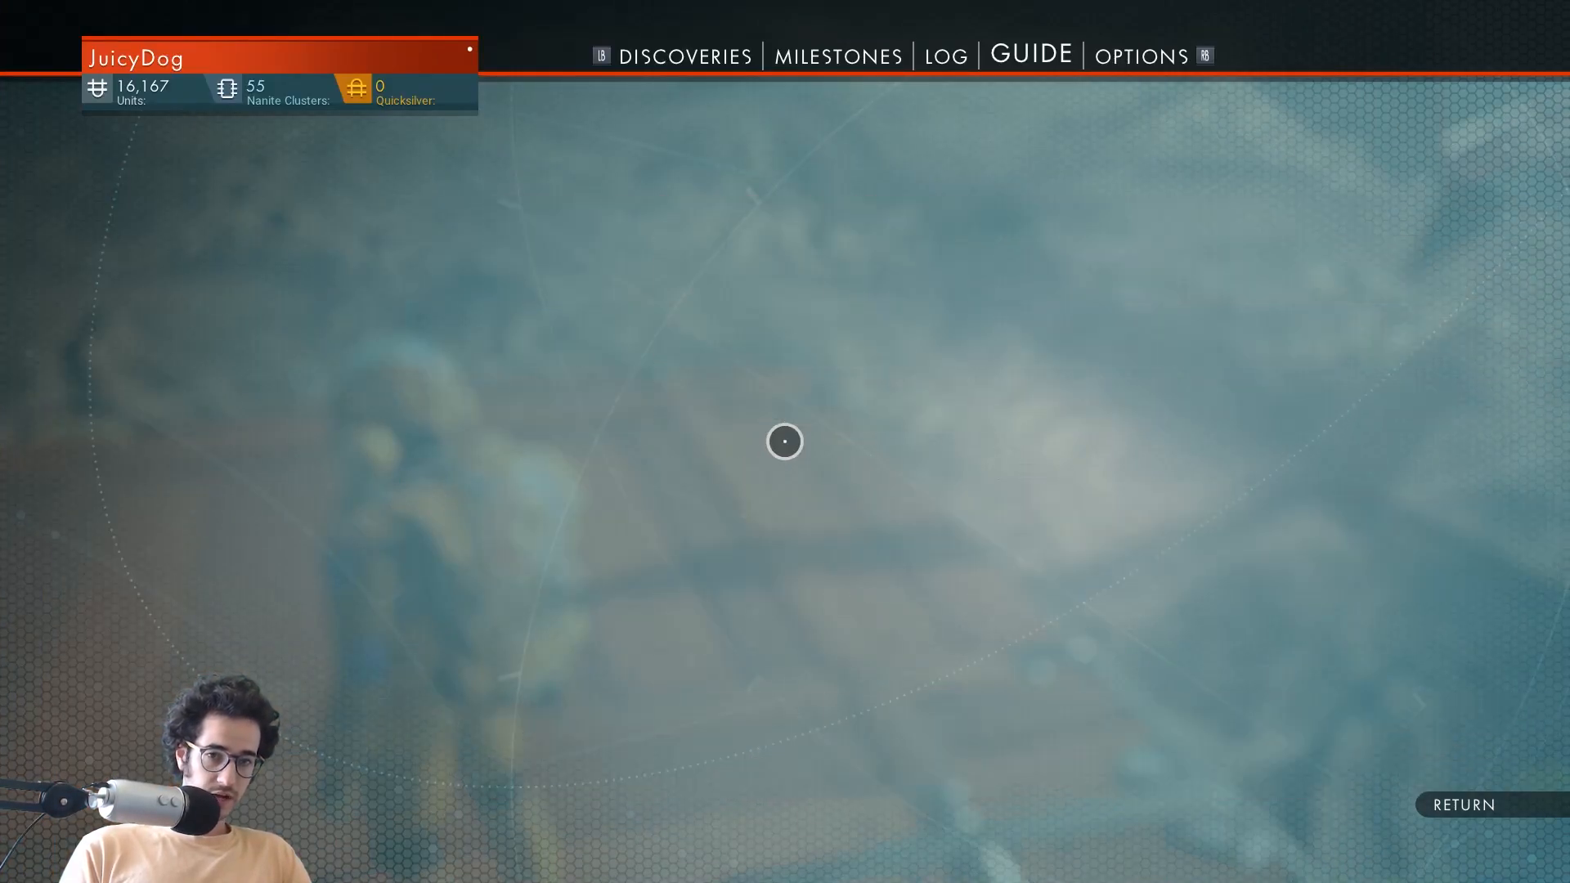
{"action": "left_click", "coordinate": [1142, 56]}
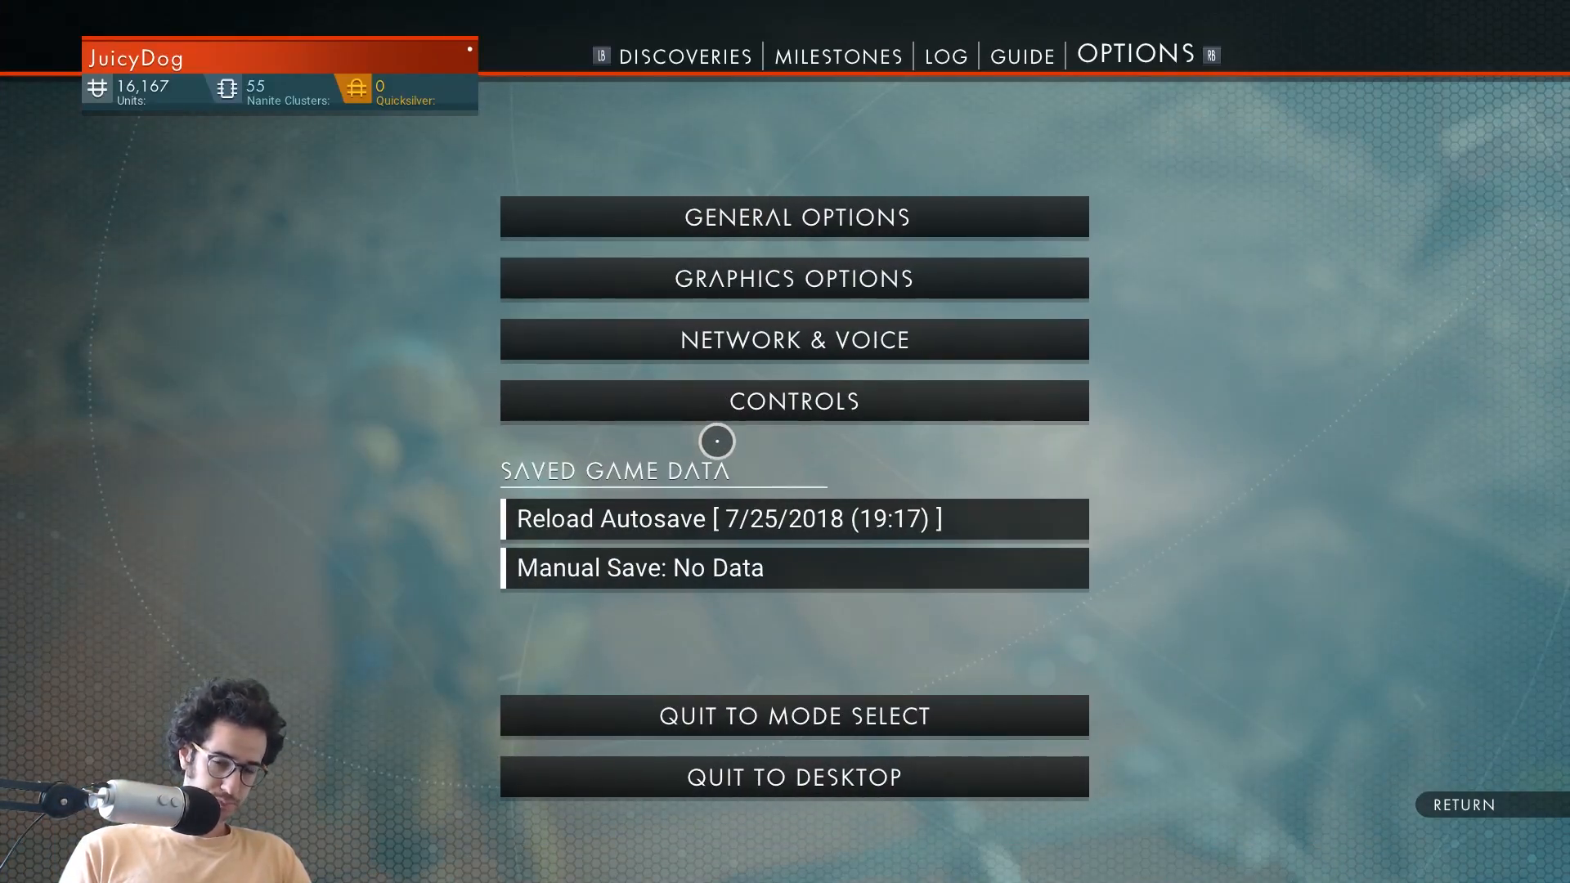
{"action": "left_click", "coordinate": [793, 400]}
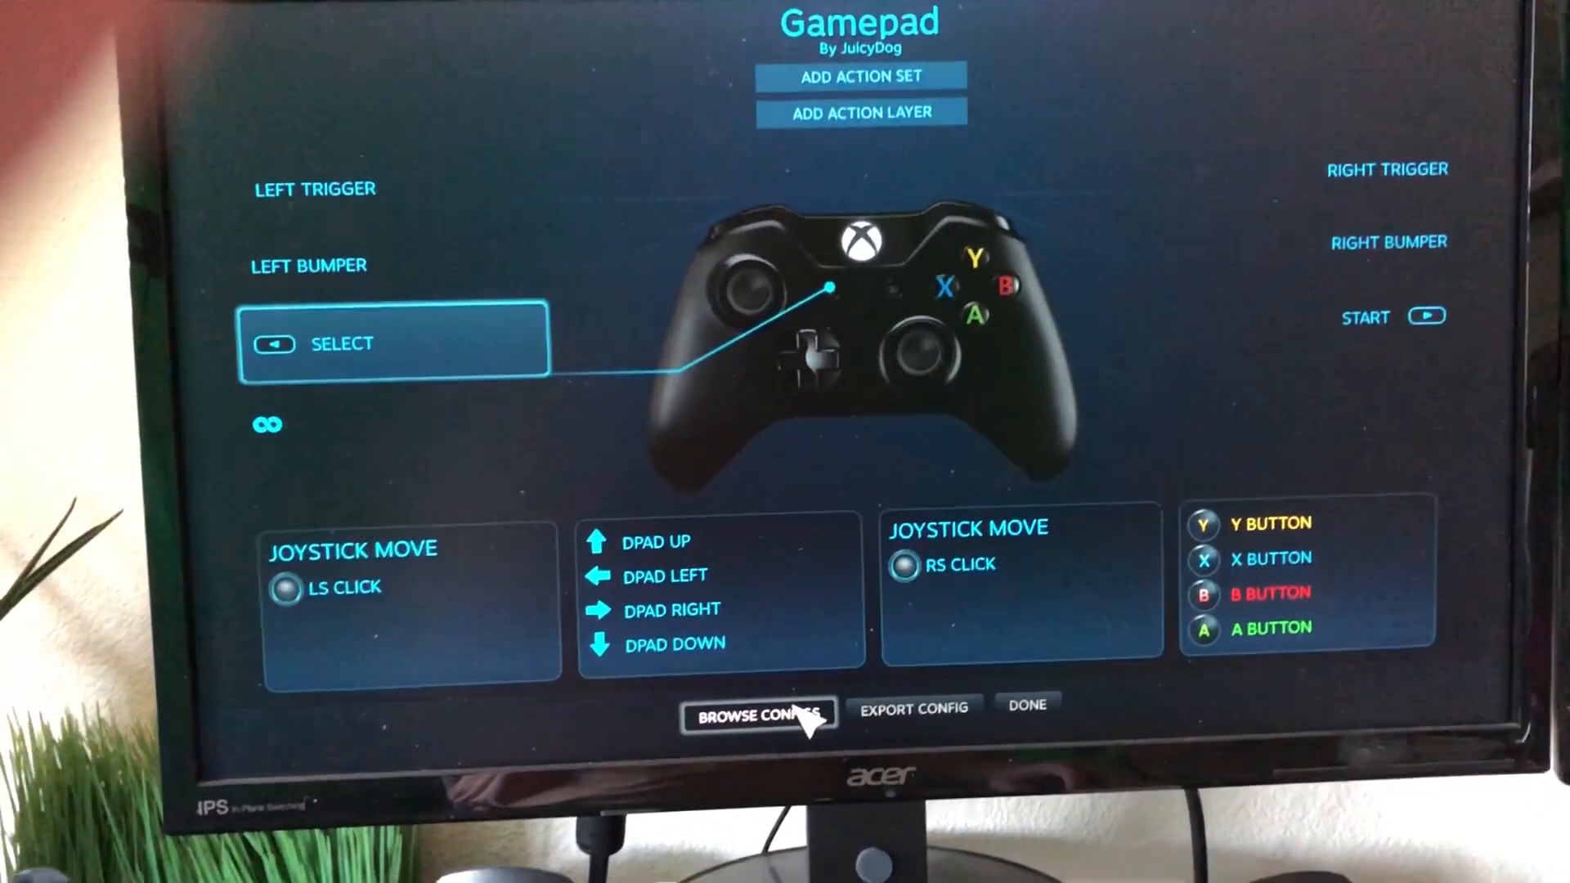
{"action": "left_click", "coordinate": [757, 715]}
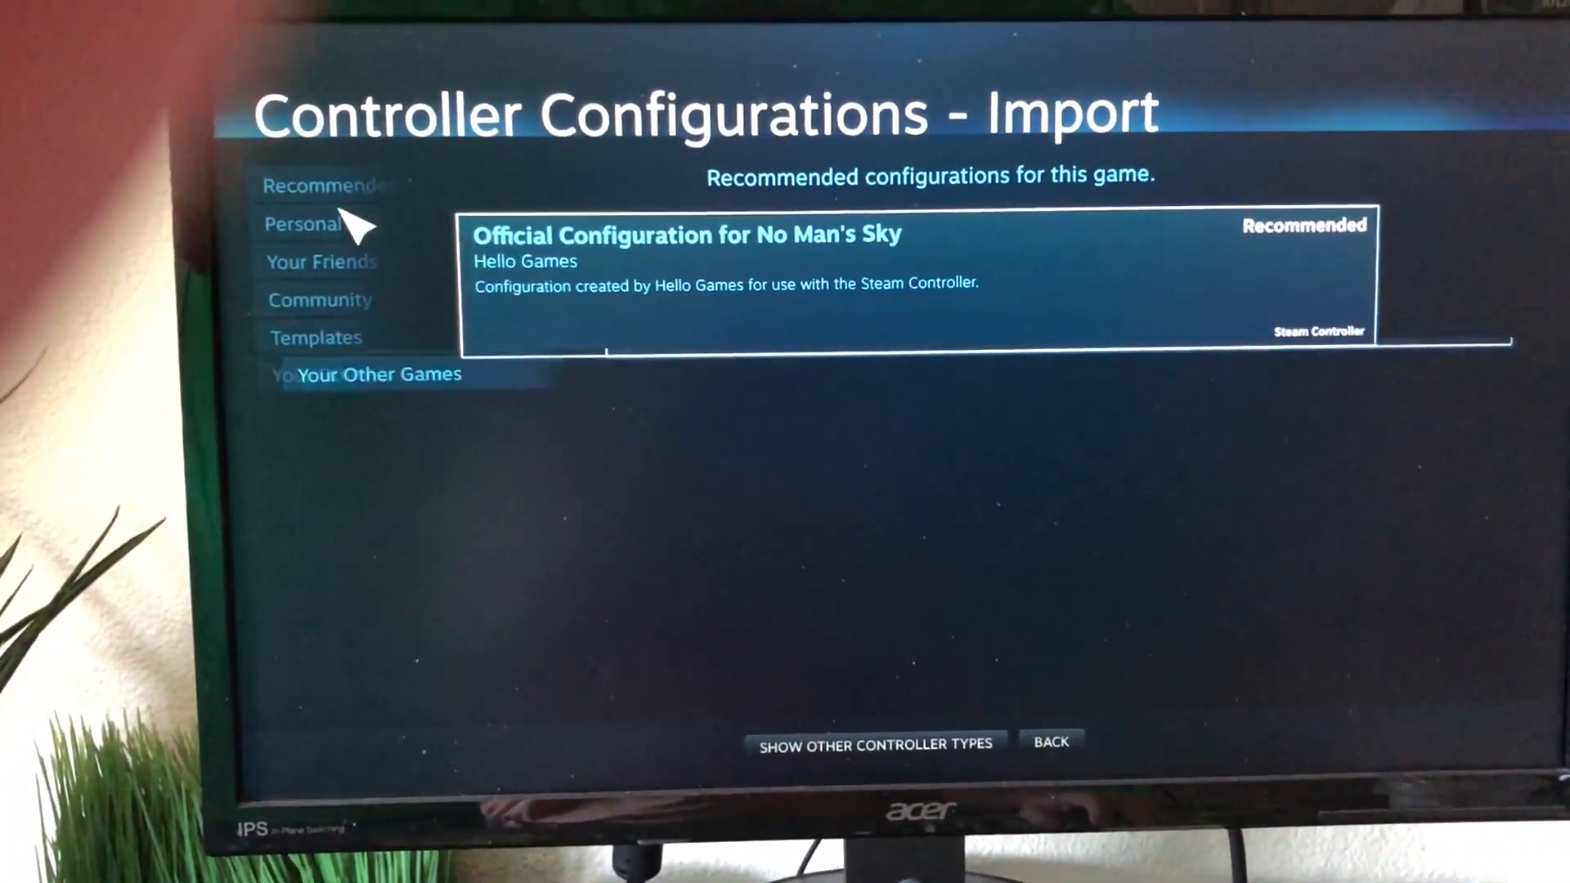
Apply the Gamepad template to the No Man's Sky controller layout and finish the configuration.
{"action": "left_click", "coordinate": [350, 358]}
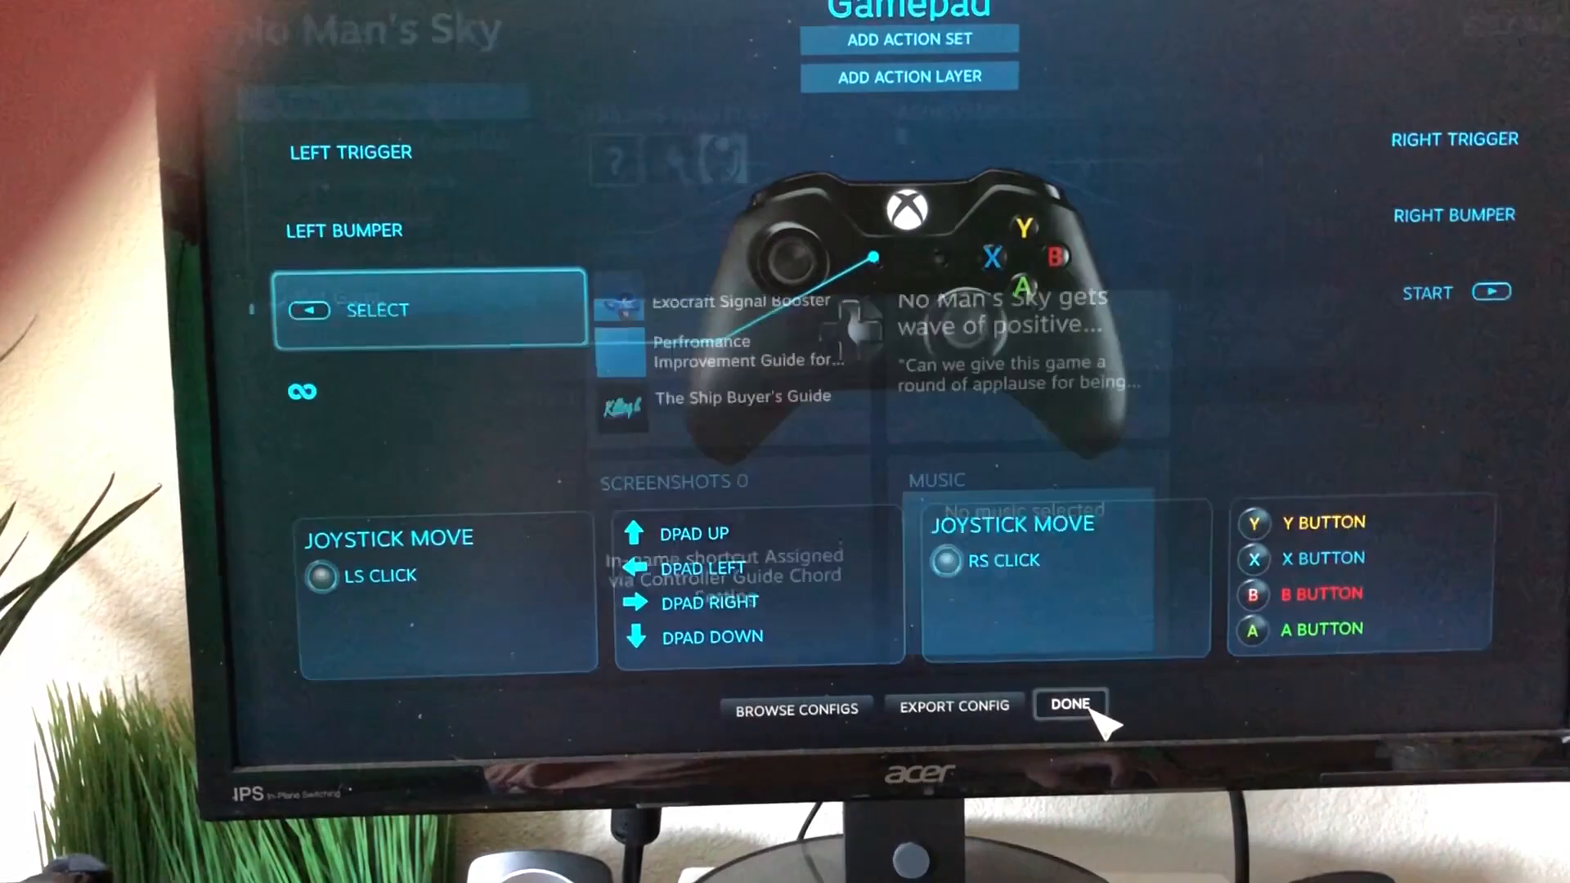
{"action": "left_click", "coordinate": [1069, 703]}
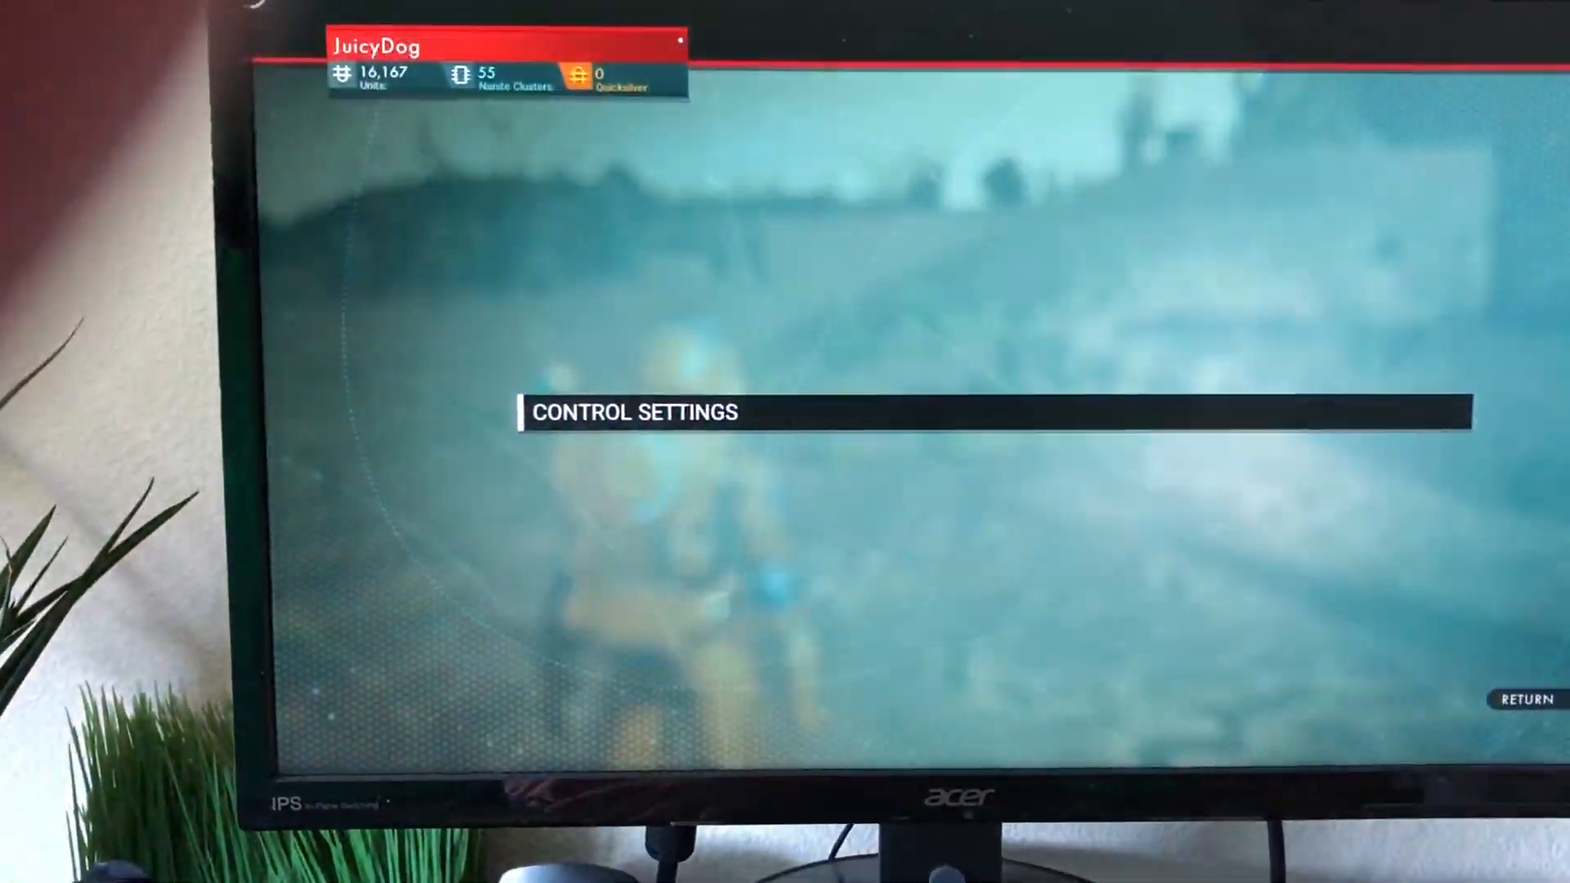
{"action": "left_click", "coordinate": [1518, 698]}
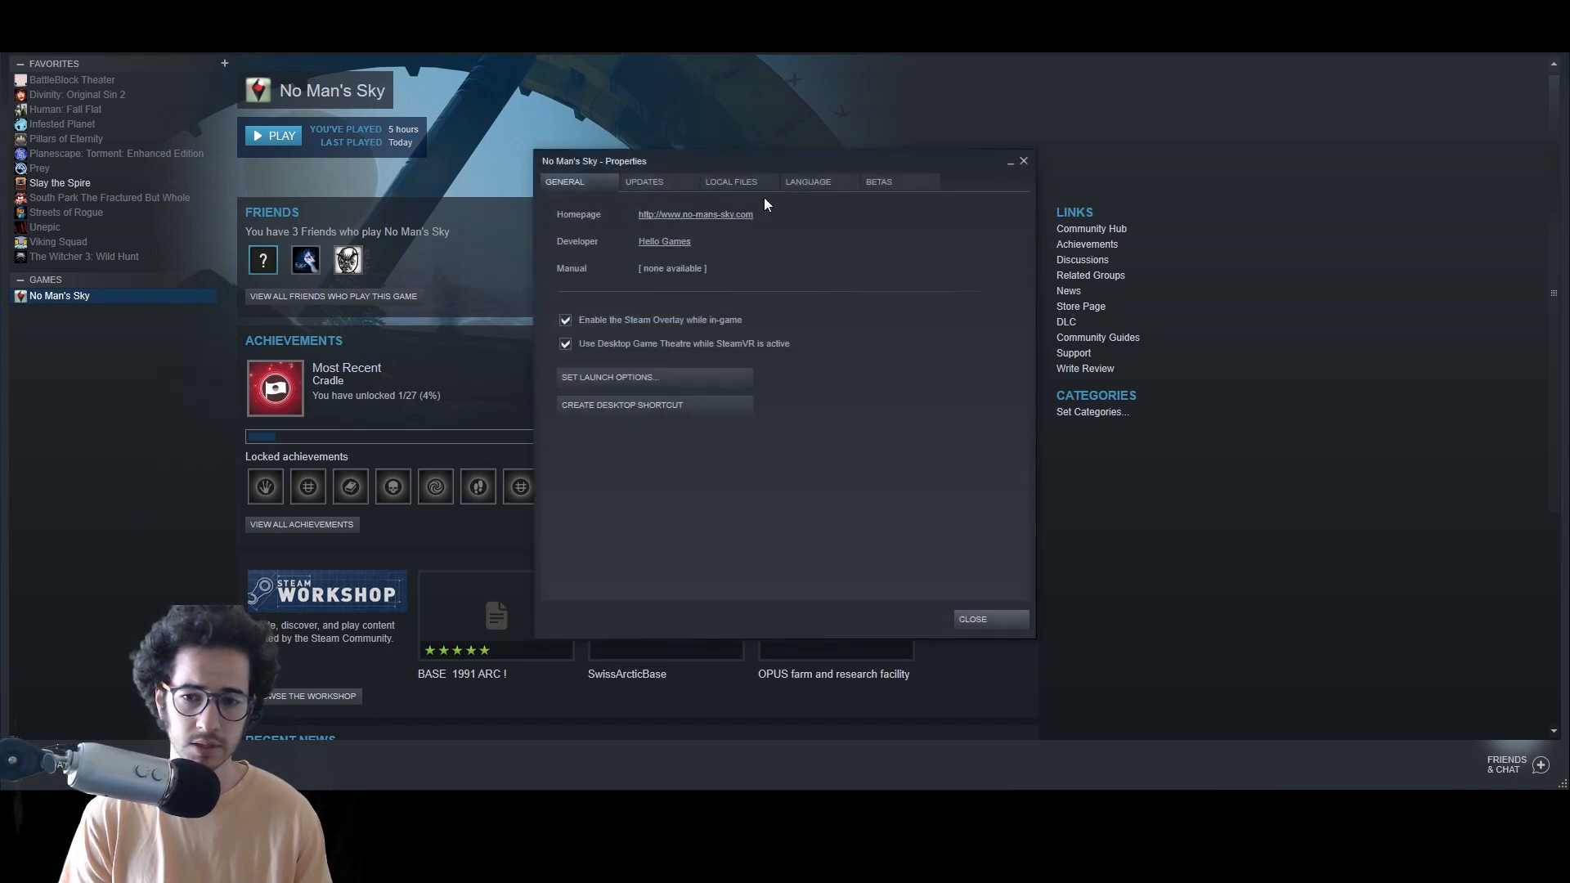
Browse No Man's Sky local files and navigate into the Binaries SETTINGS folder.
{"action": "left_click", "coordinate": [731, 182]}
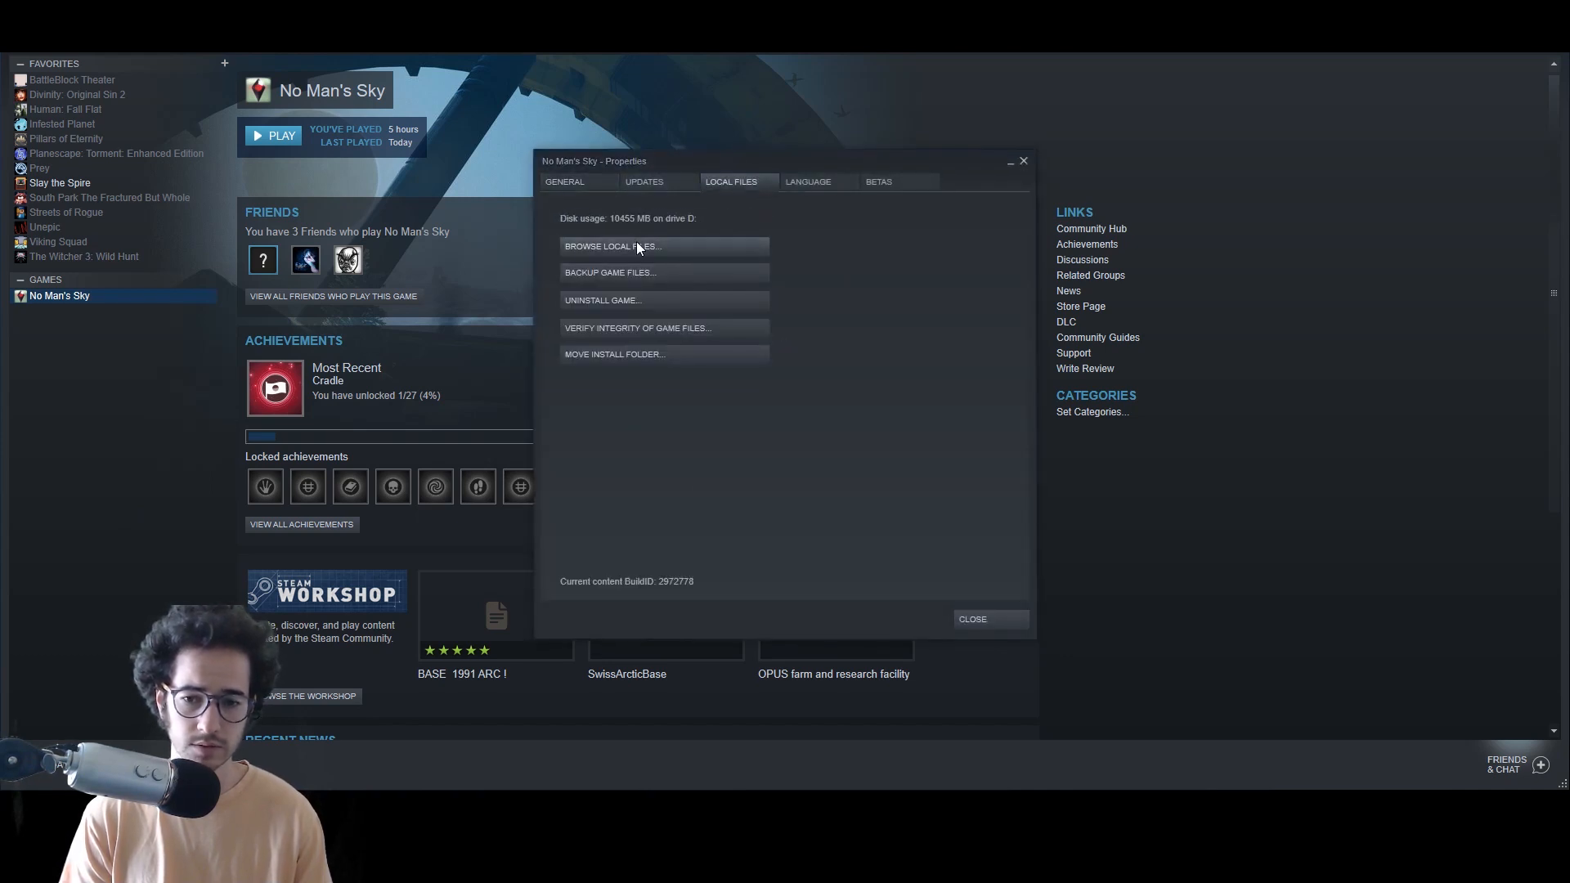
{"action": "left_click", "coordinate": [612, 247]}
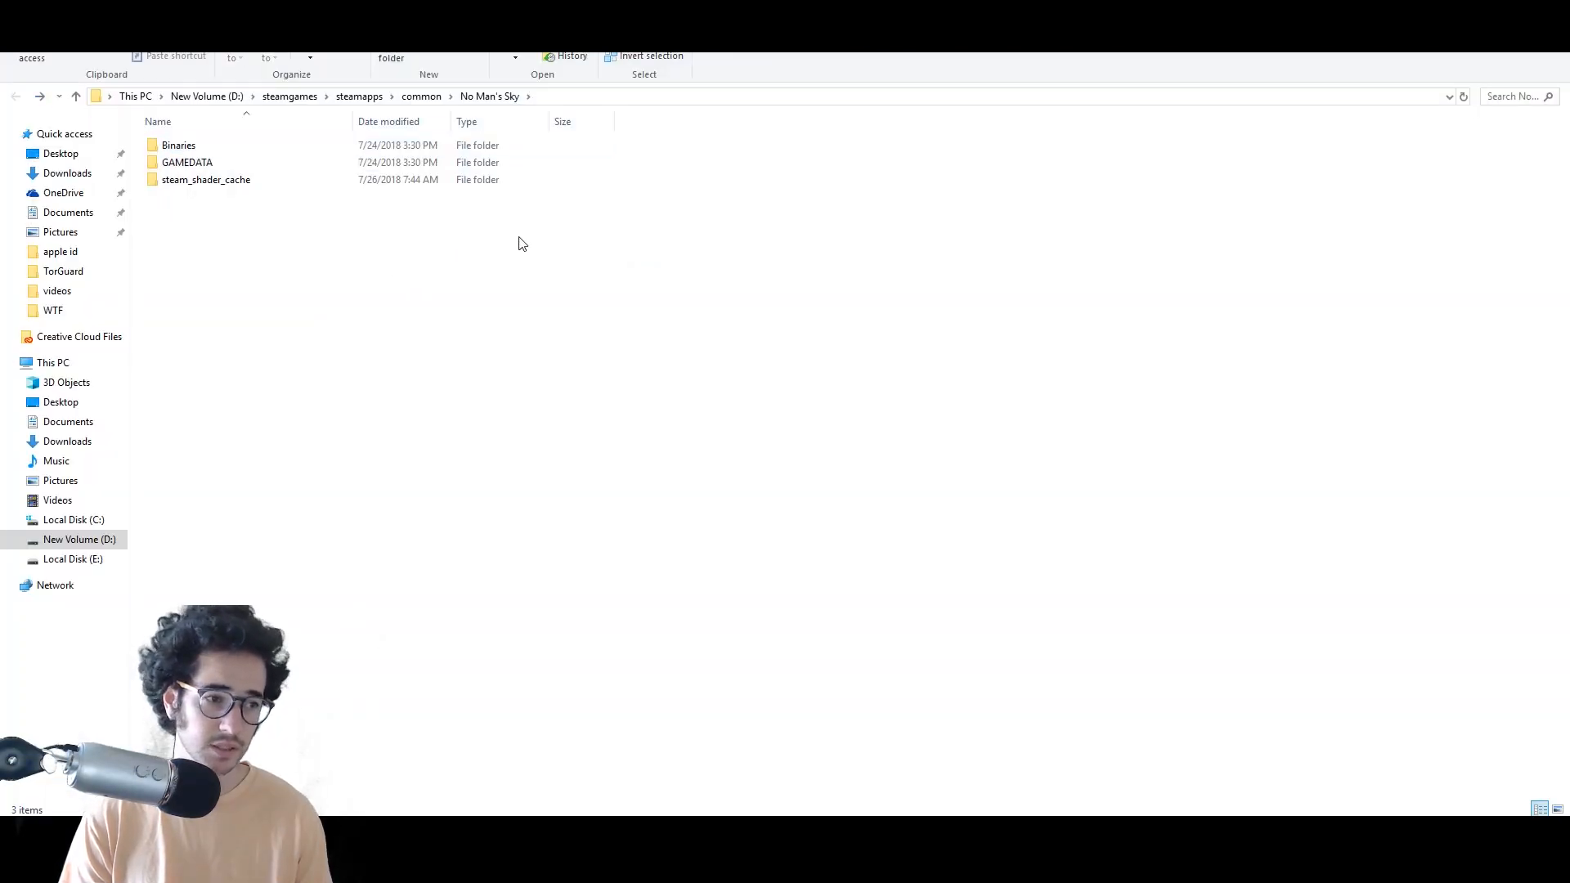
{"action": "left_click", "coordinate": [178, 145]}
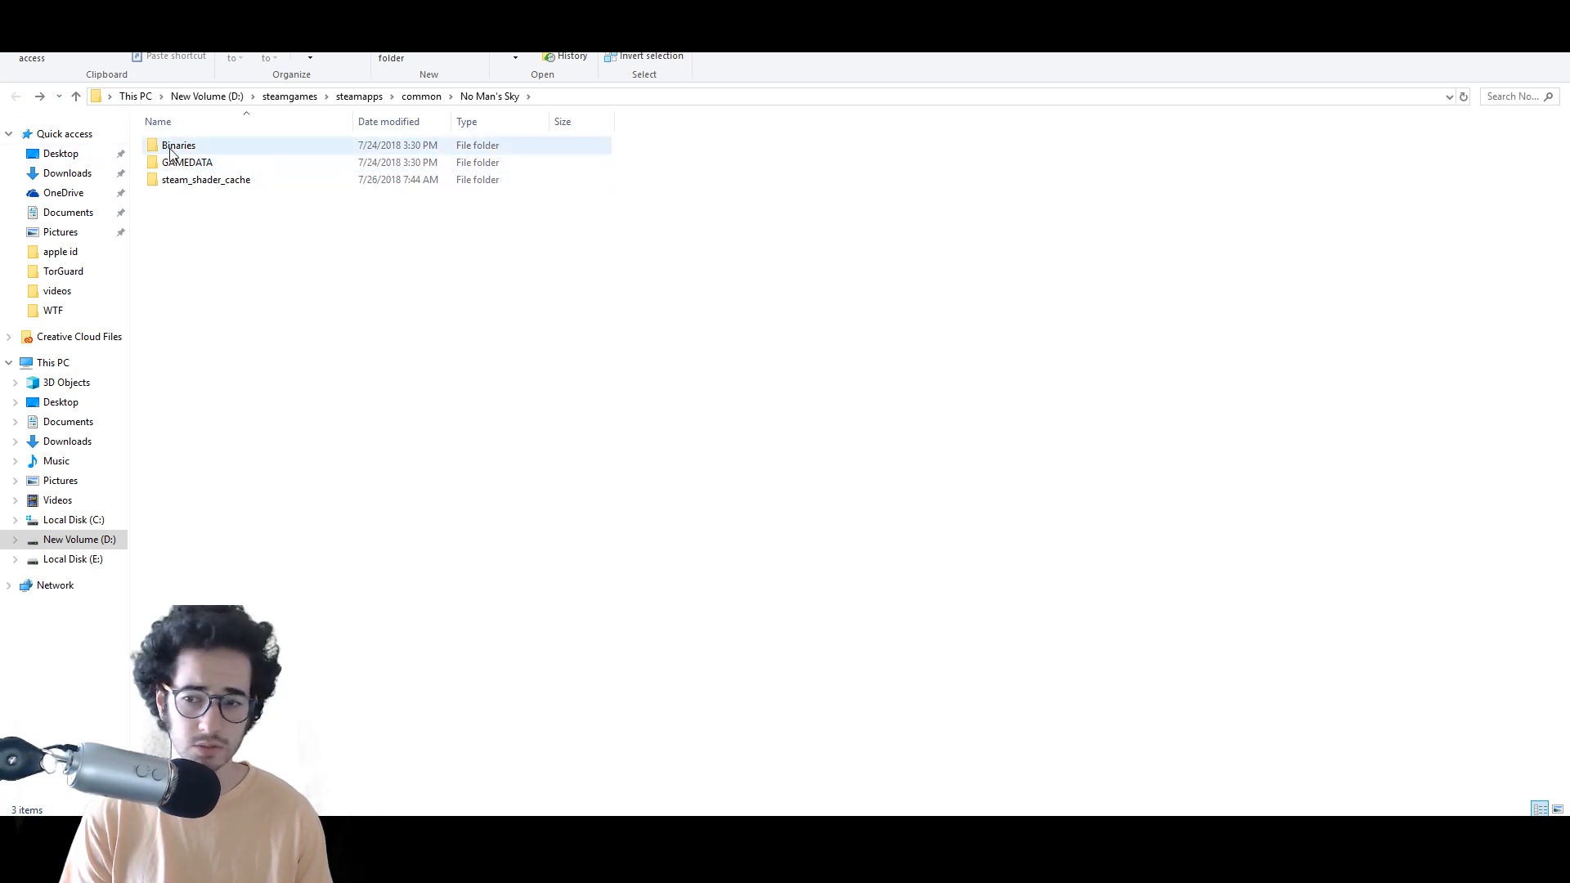
{"action": "double_click", "coordinate": [179, 146]}
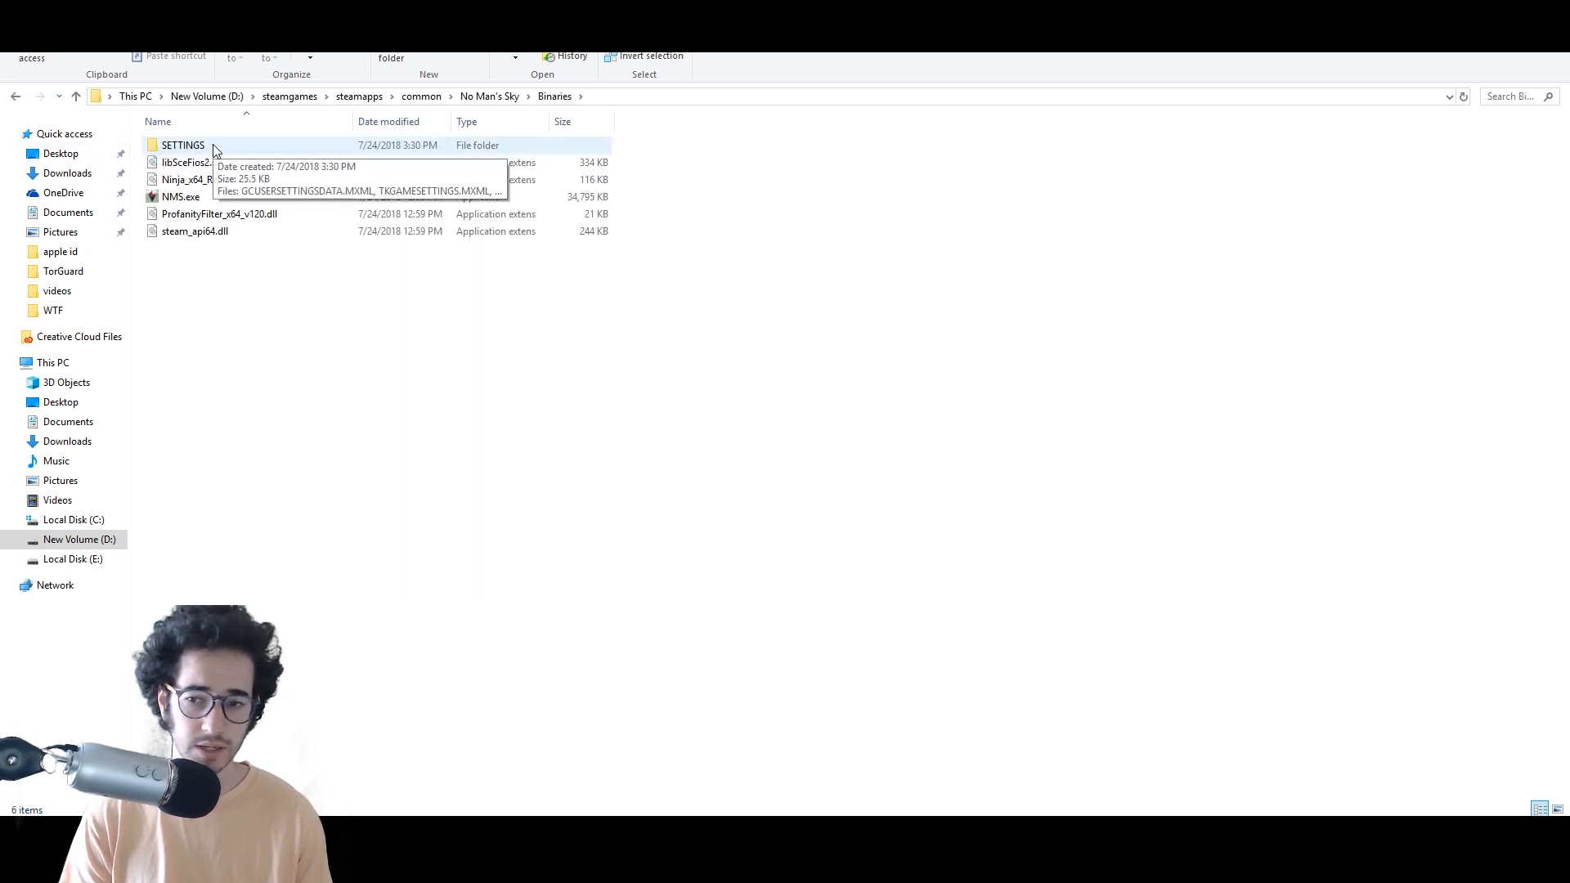
{"action": "double_click", "coordinate": [181, 145]}
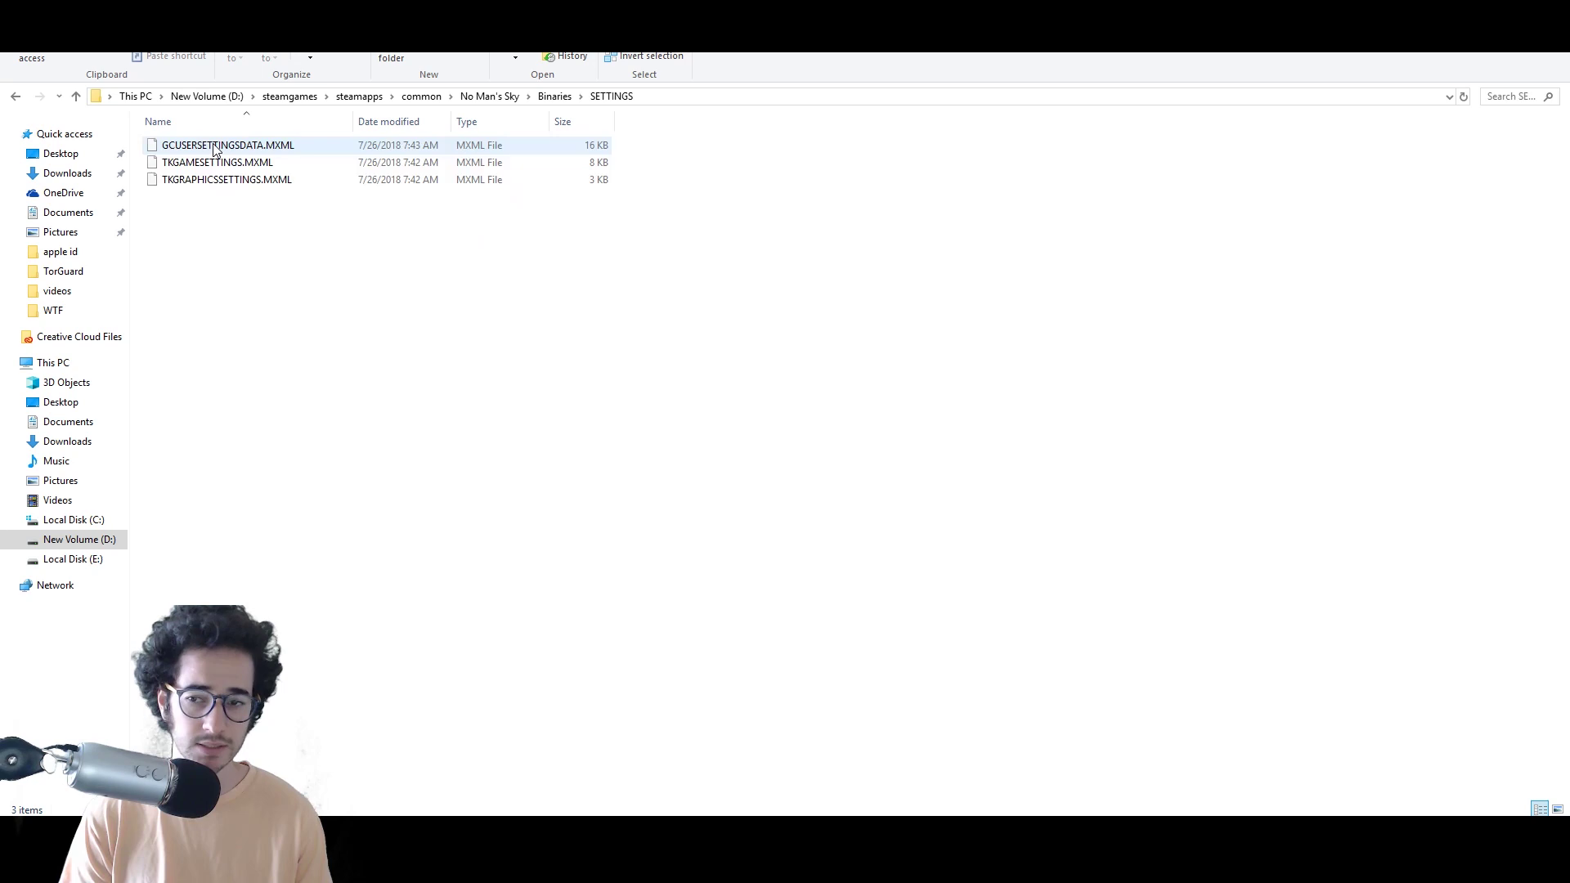
Open GCUSERSETTINGSDATA.MXML with Notepad.
{"action": "right_click", "coordinate": [225, 145]}
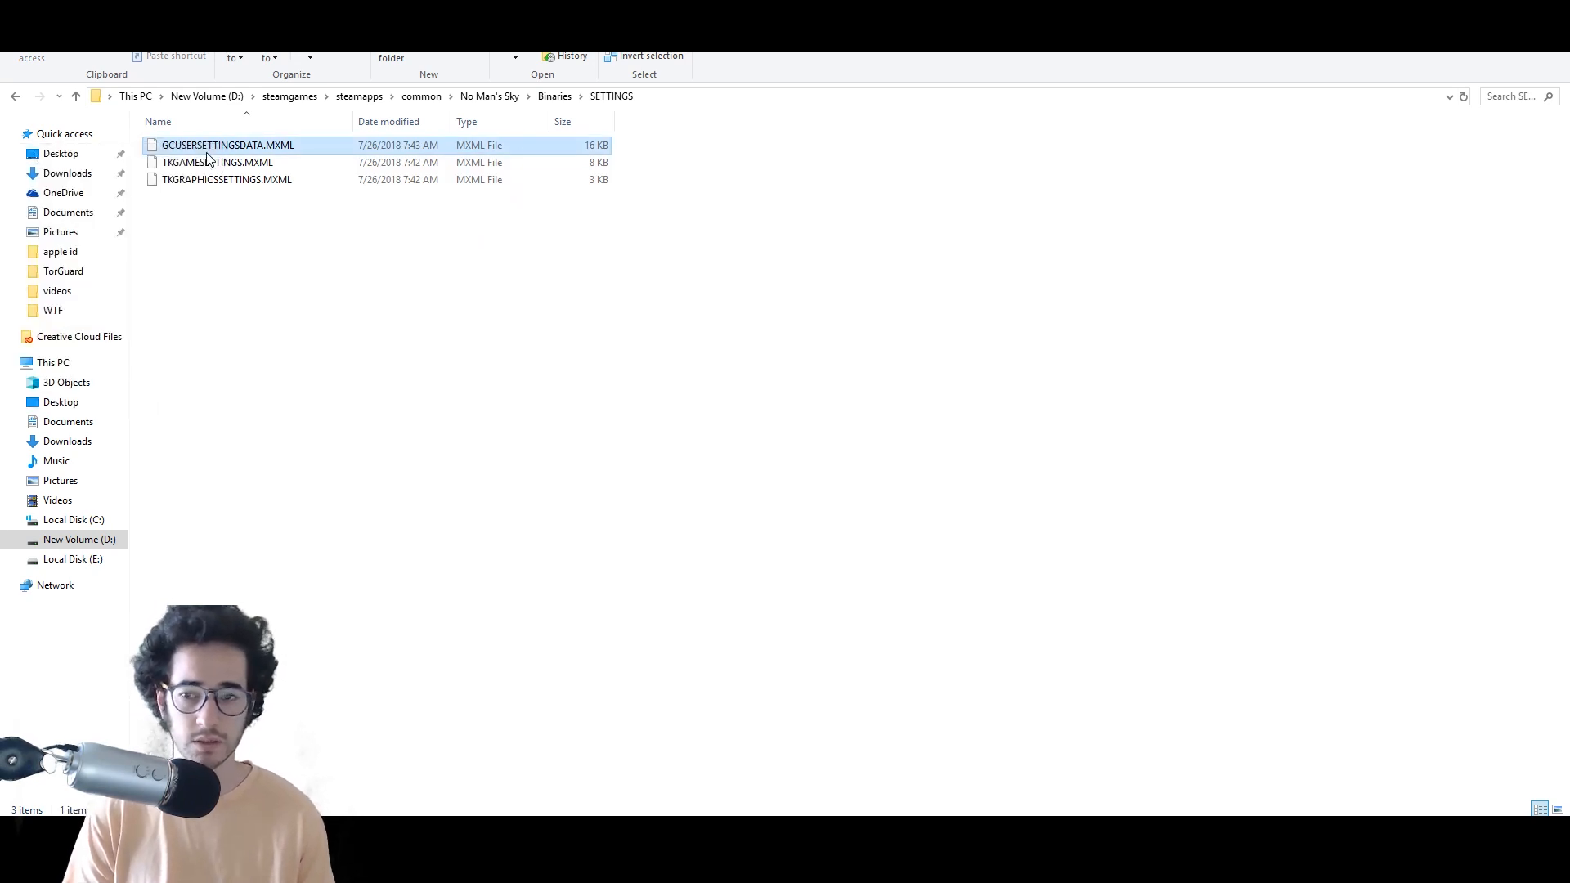
{"action": "double_click", "coordinate": [228, 144]}
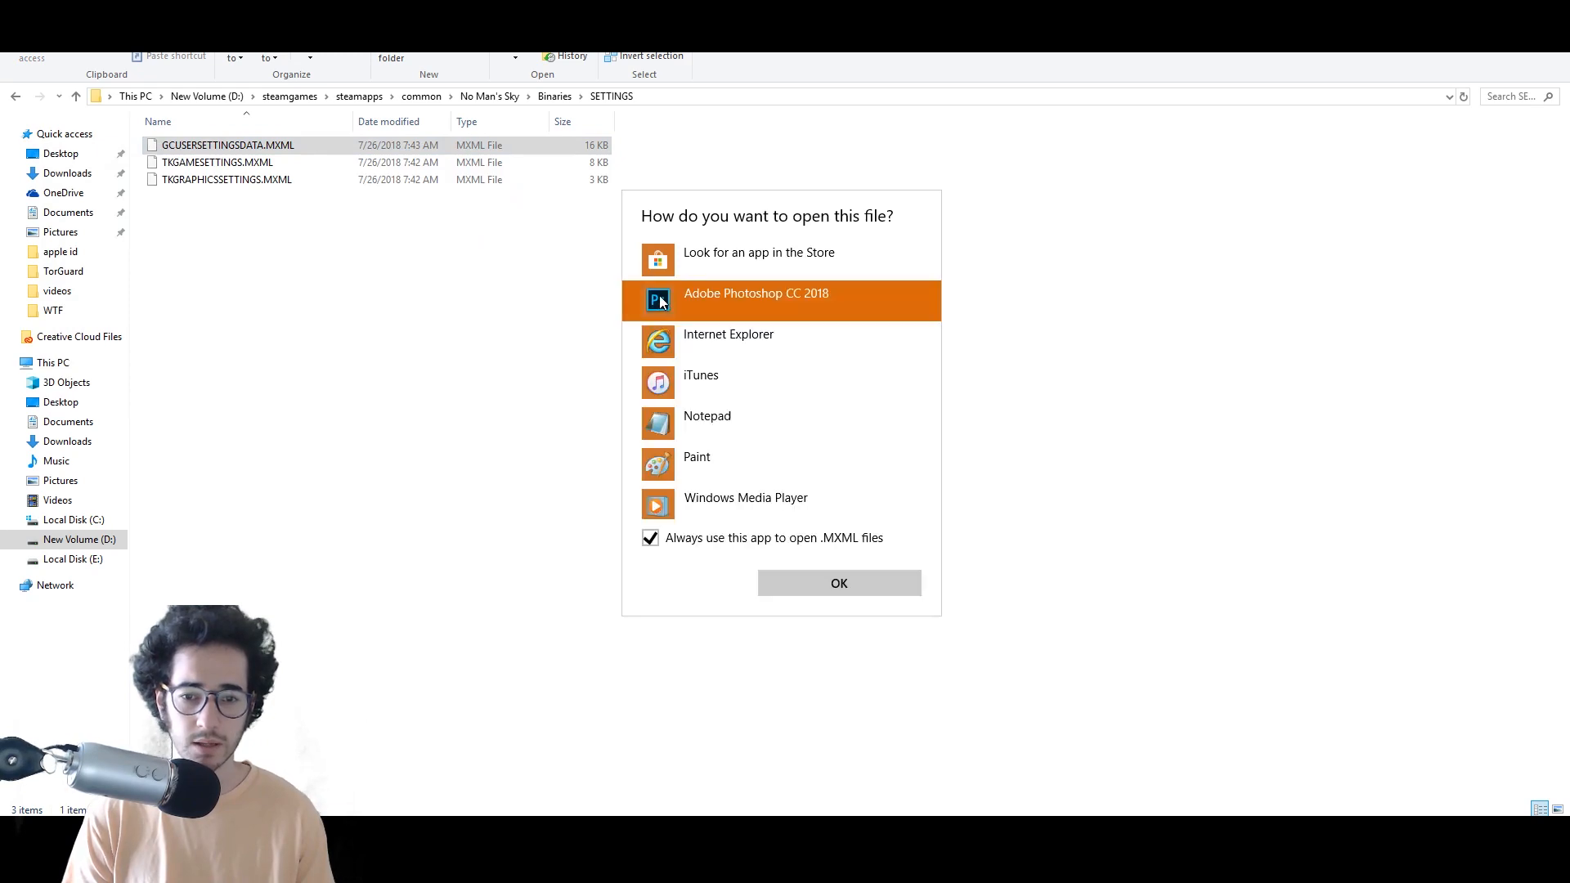
{"action": "left_click", "coordinate": [838, 582]}
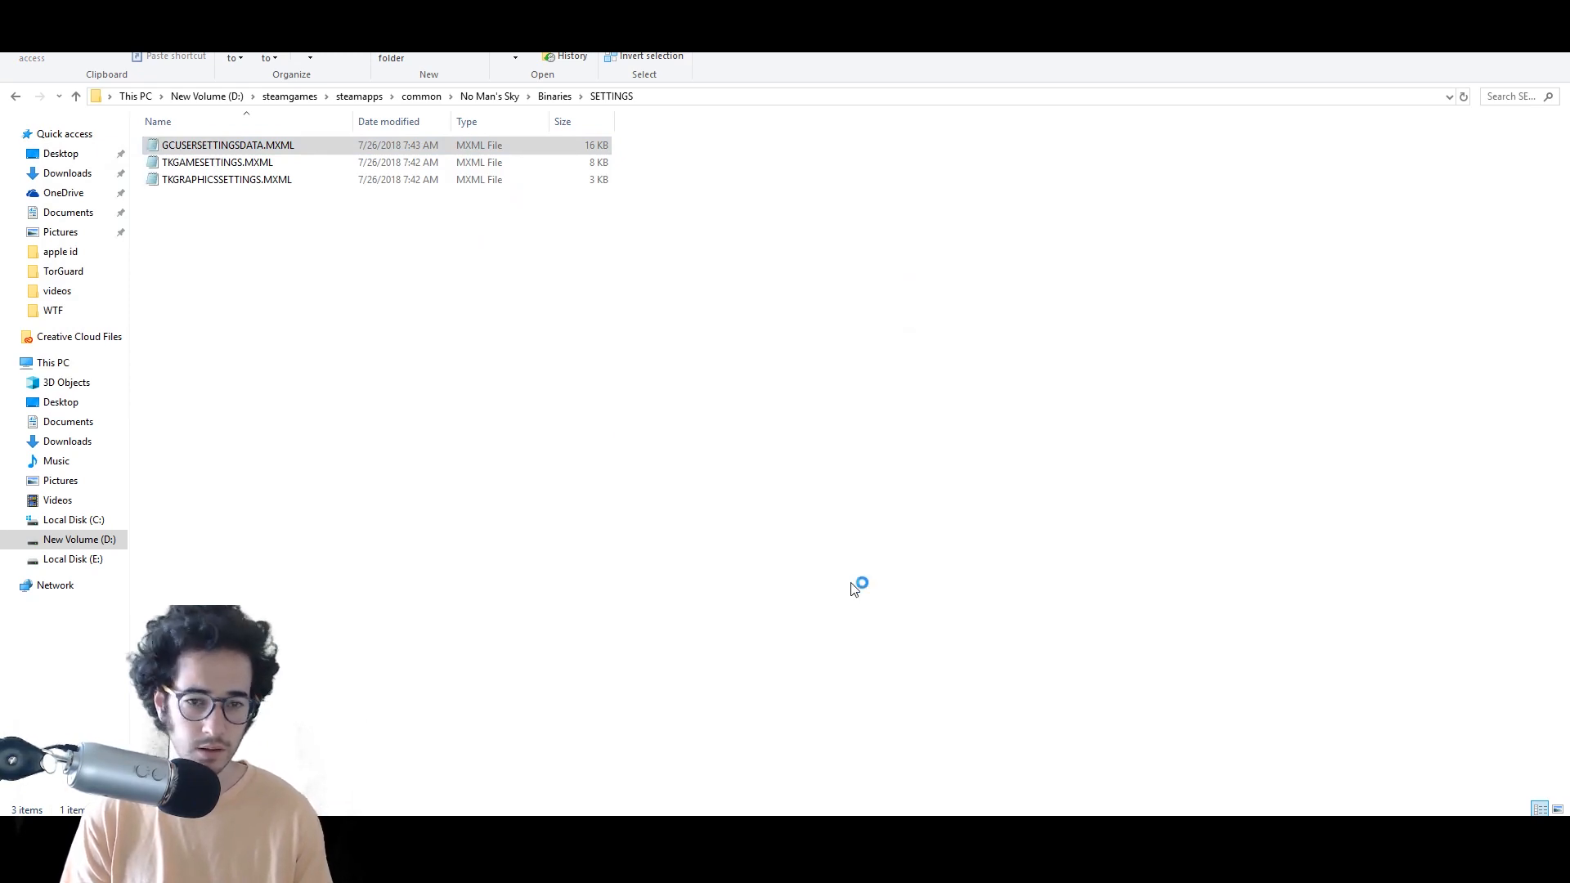
{"action": "double_click", "coordinate": [228, 146]}
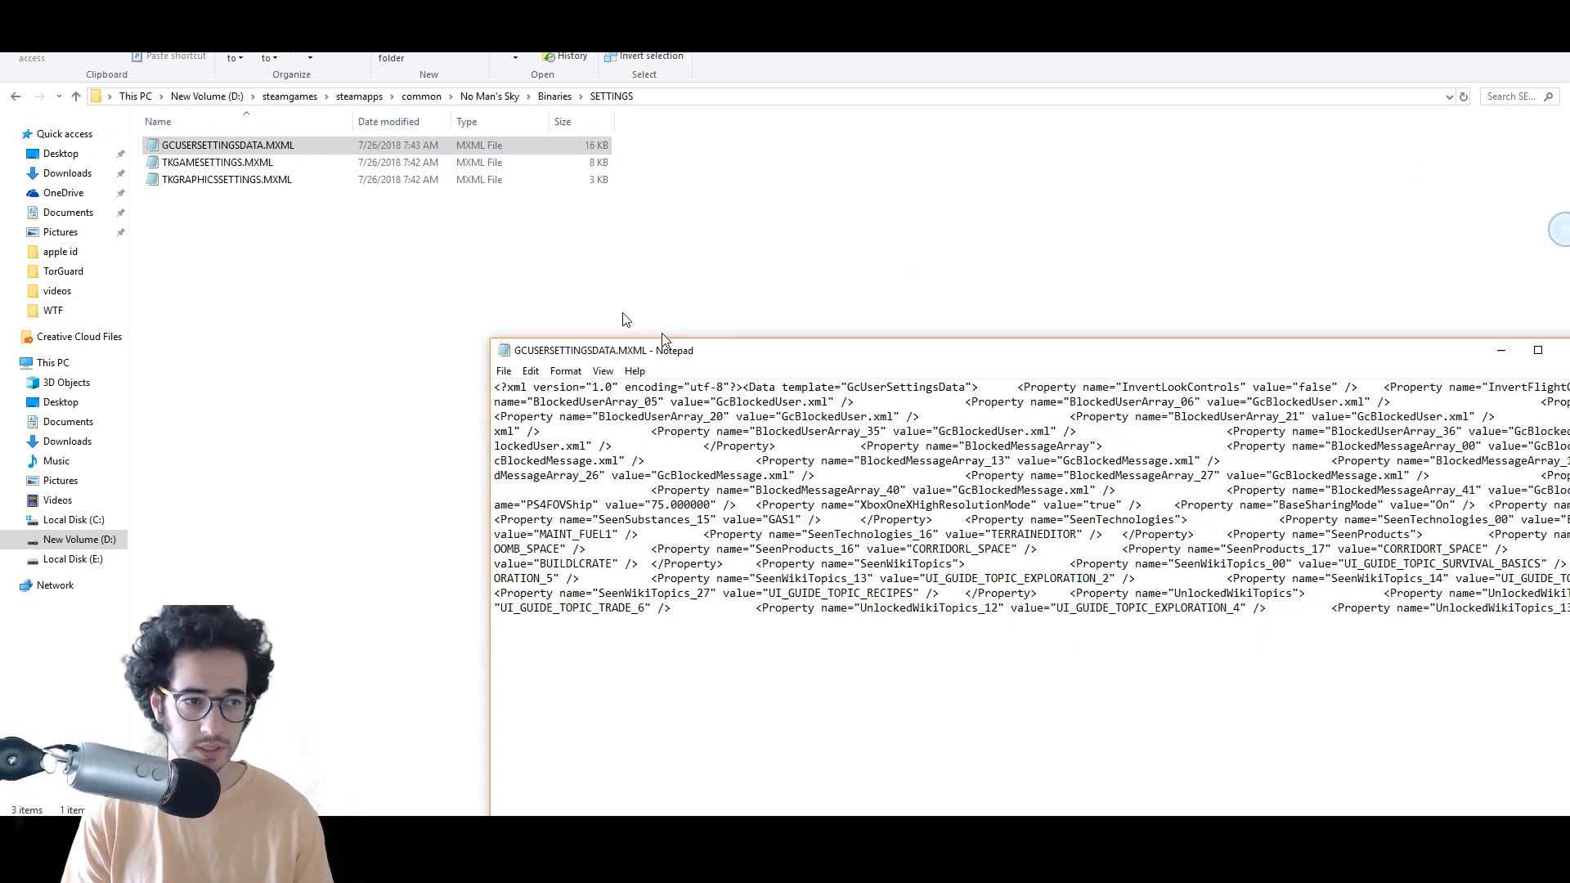
Maximize the Notepad window showing GCUSERSETTINGSDATA.MXML.
{"action": "left_click", "coordinate": [1537, 350]}
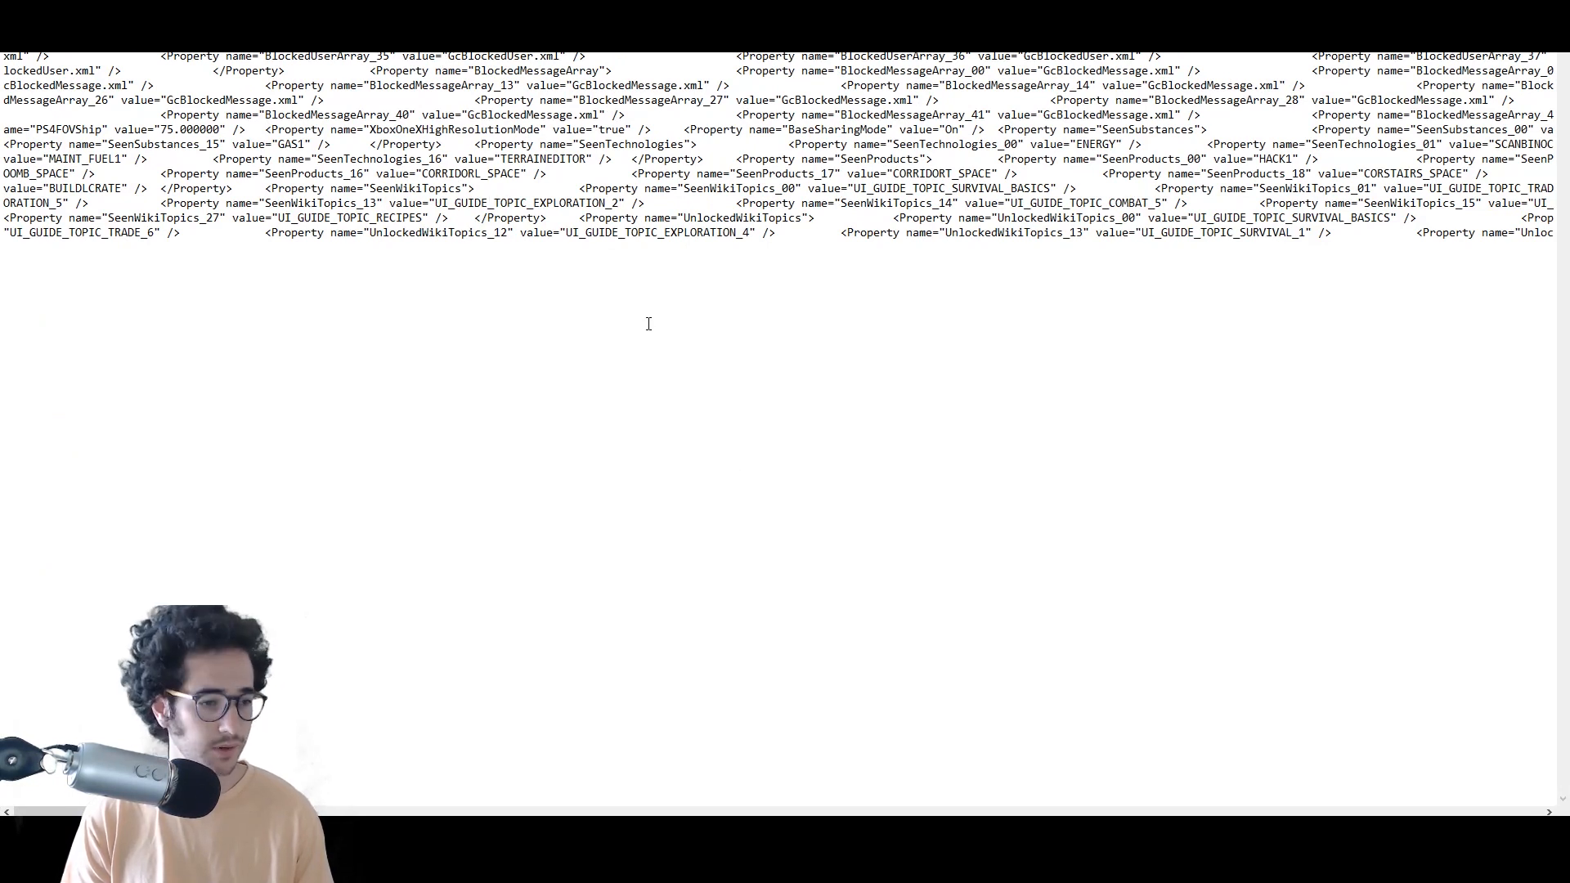
{"action": "mouse_move", "coordinate": [870, 304]}
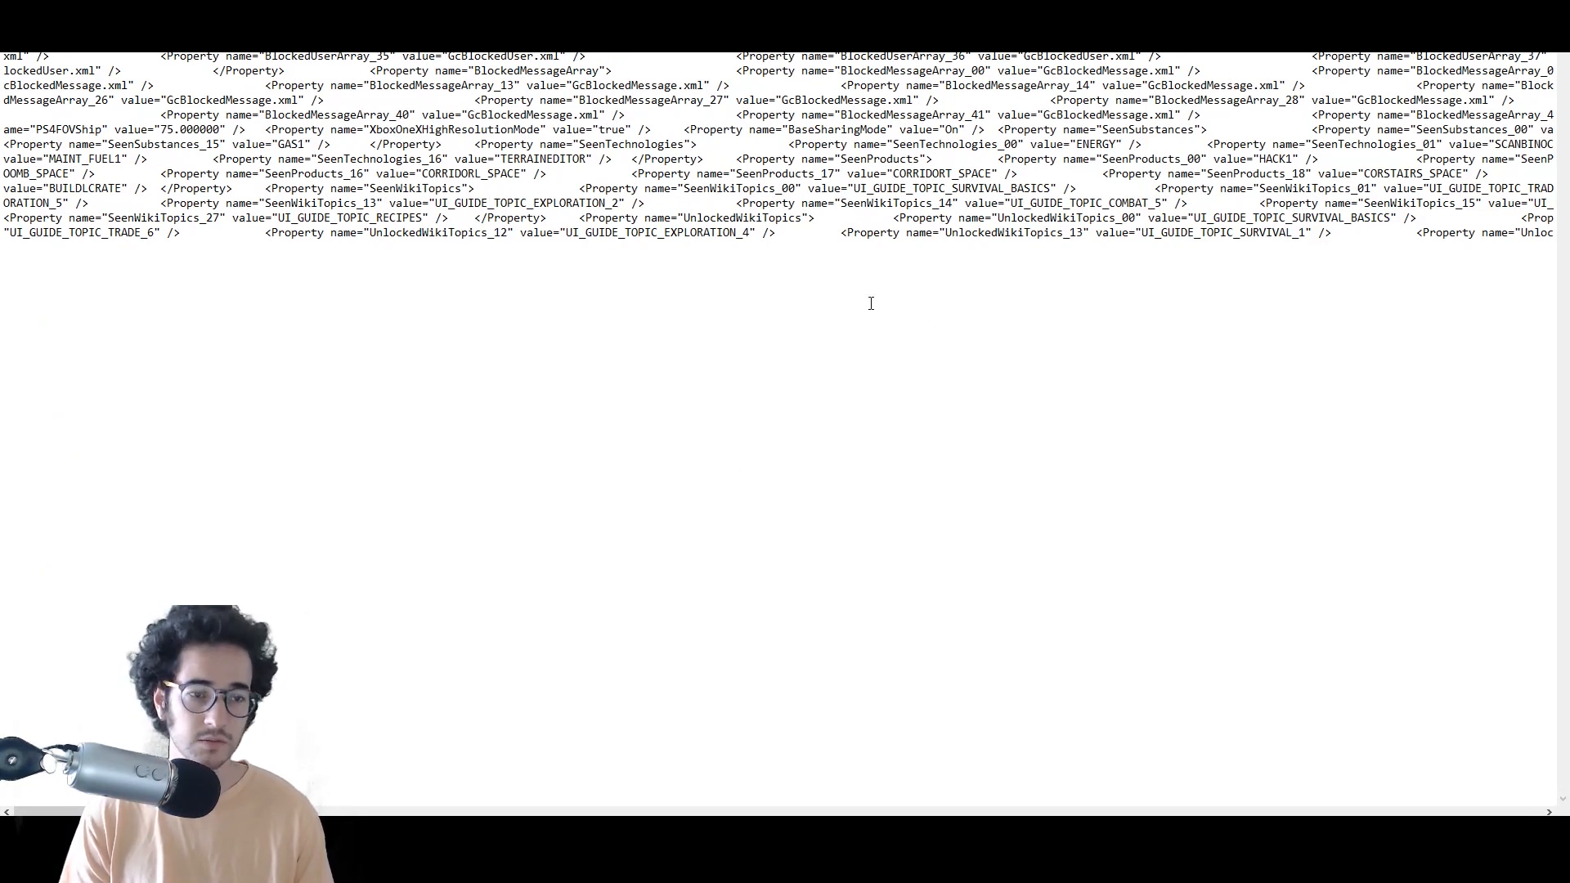
{"action": "mouse_move", "coordinate": [489, 672]}
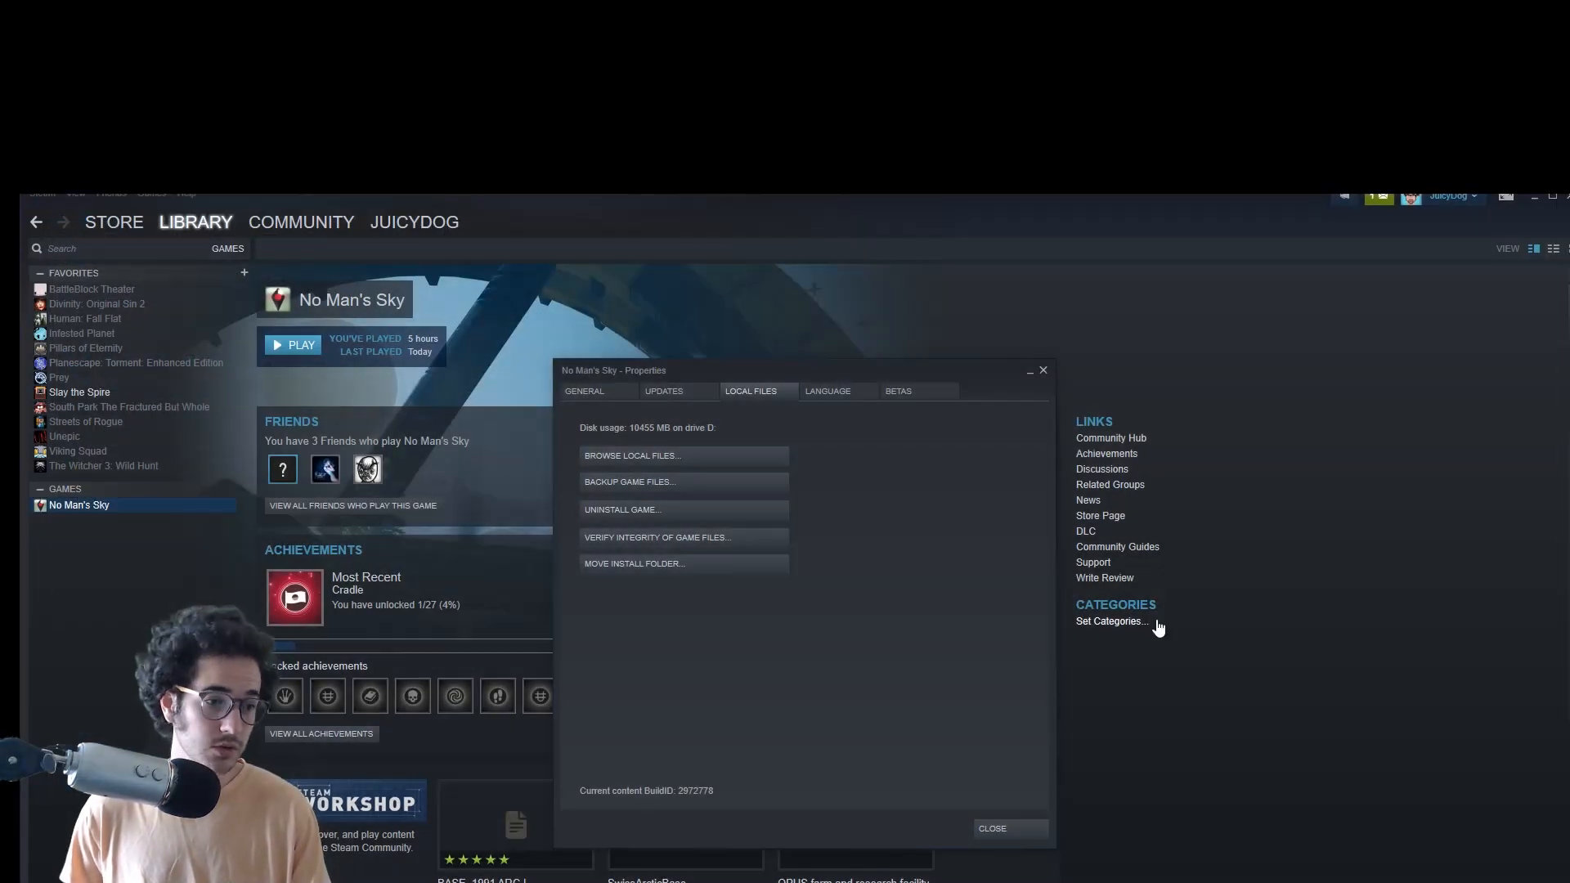
{"action": "mouse_move", "coordinate": [1550, 604]}
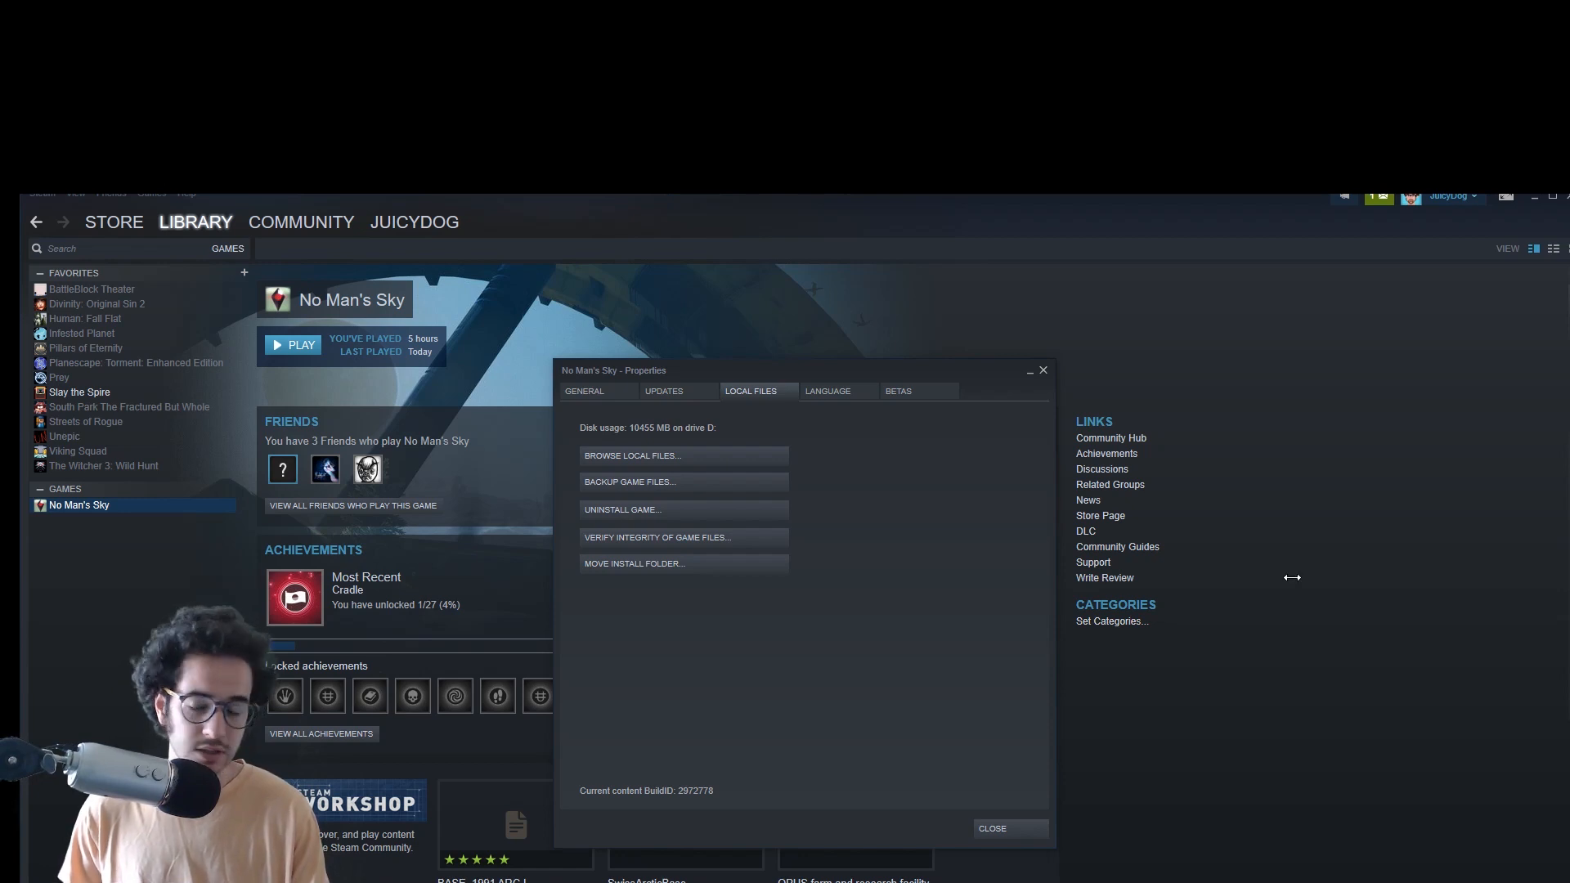
{"action": "mouse_move", "coordinate": [1052, 378]}
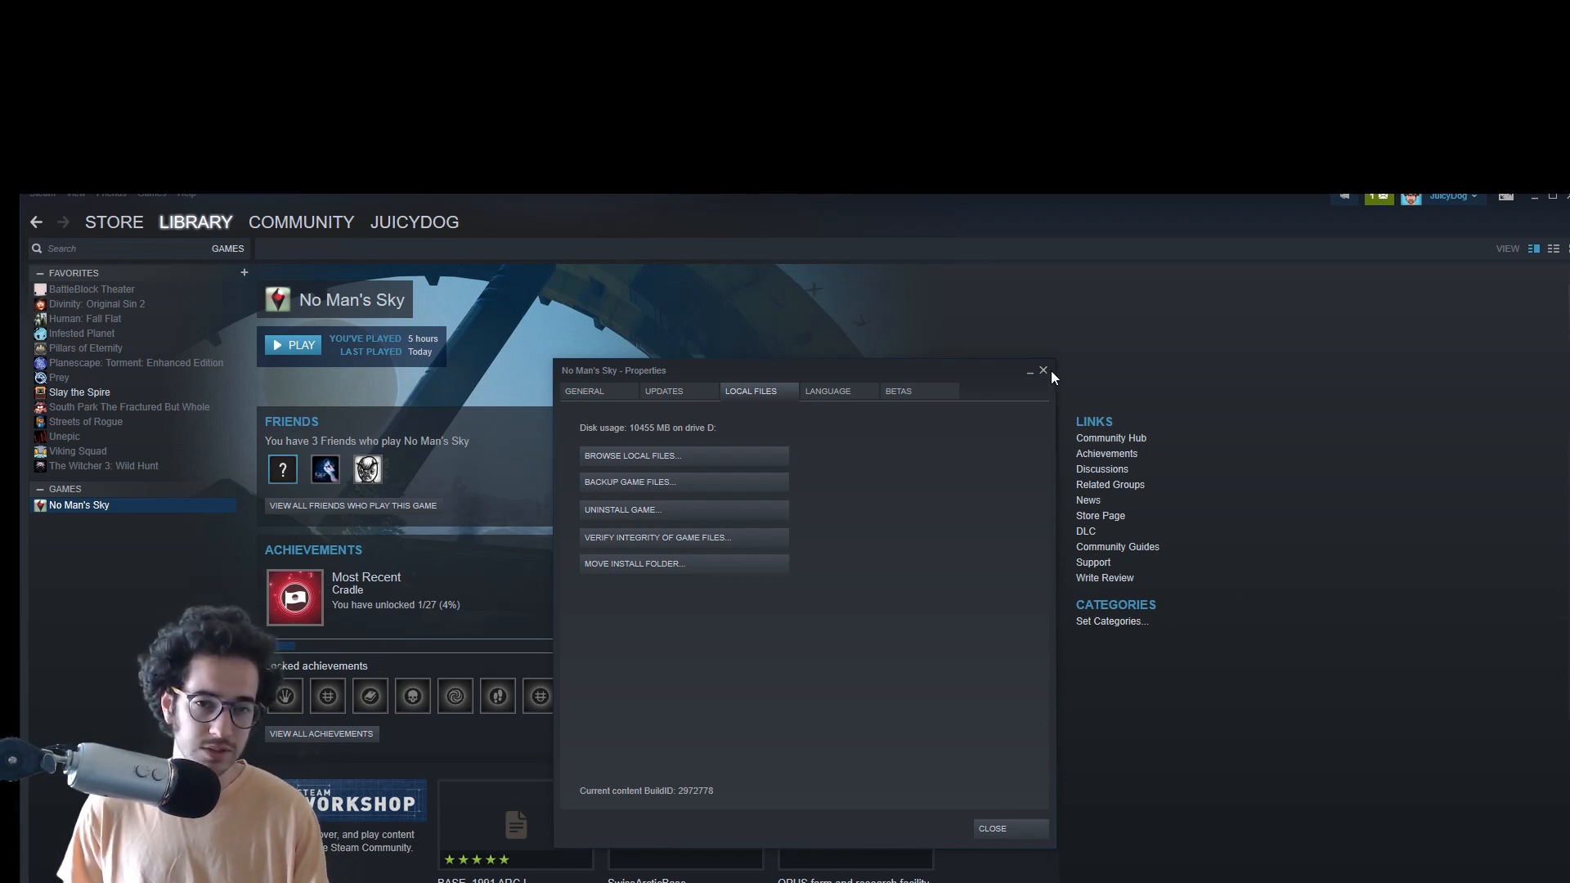
Close the No Man's Sky Properties window, returning to its library page.
{"action": "left_click", "coordinate": [1044, 372]}
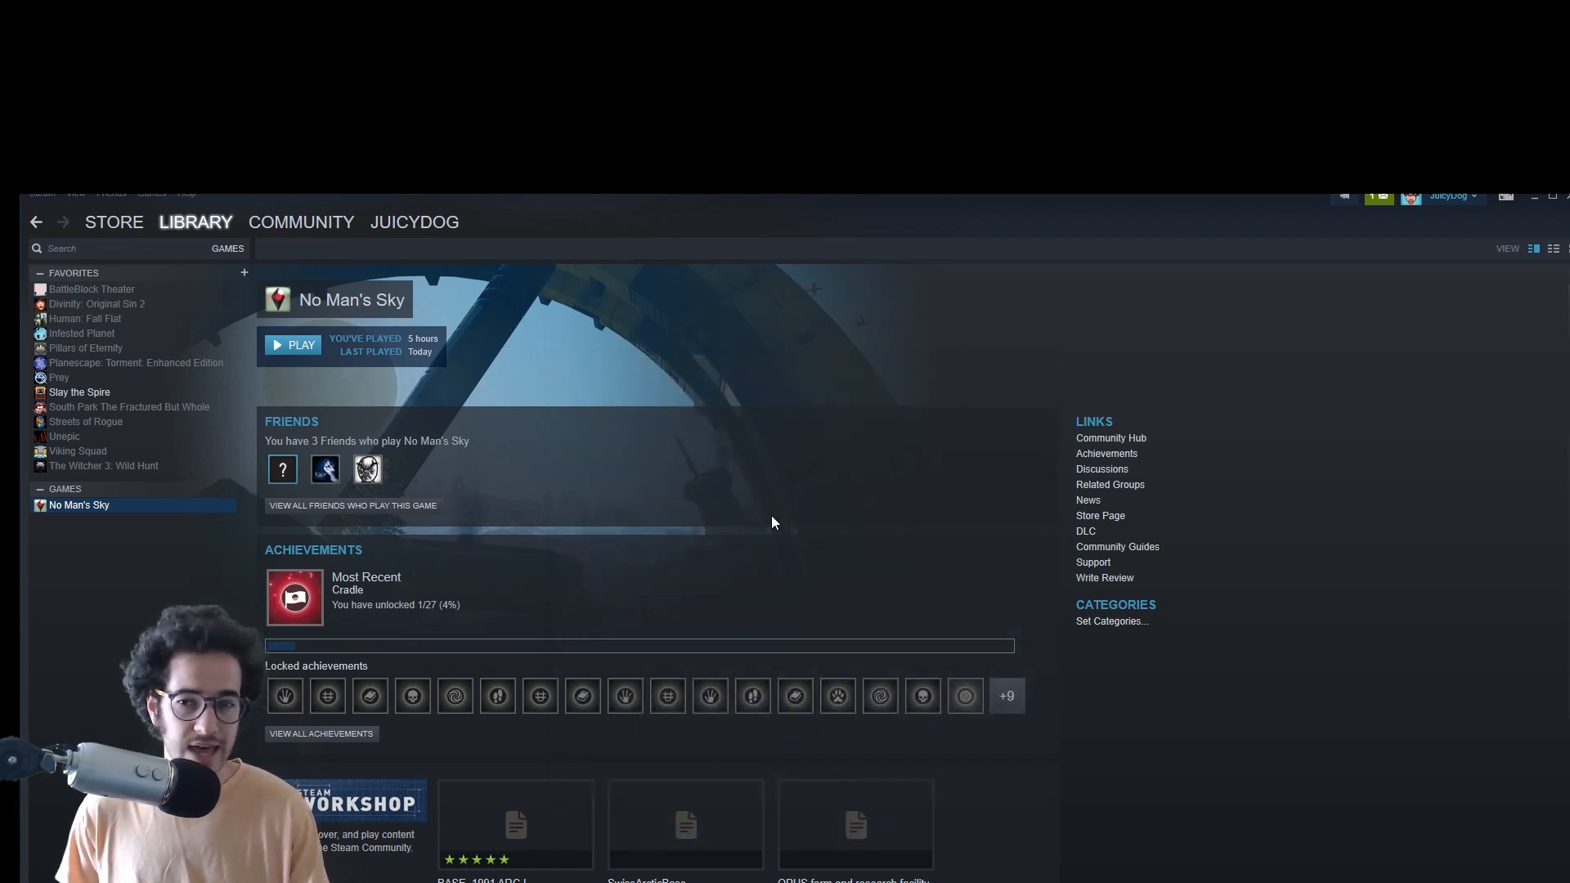
{"action": "mouse_move", "coordinate": [826, 583]}
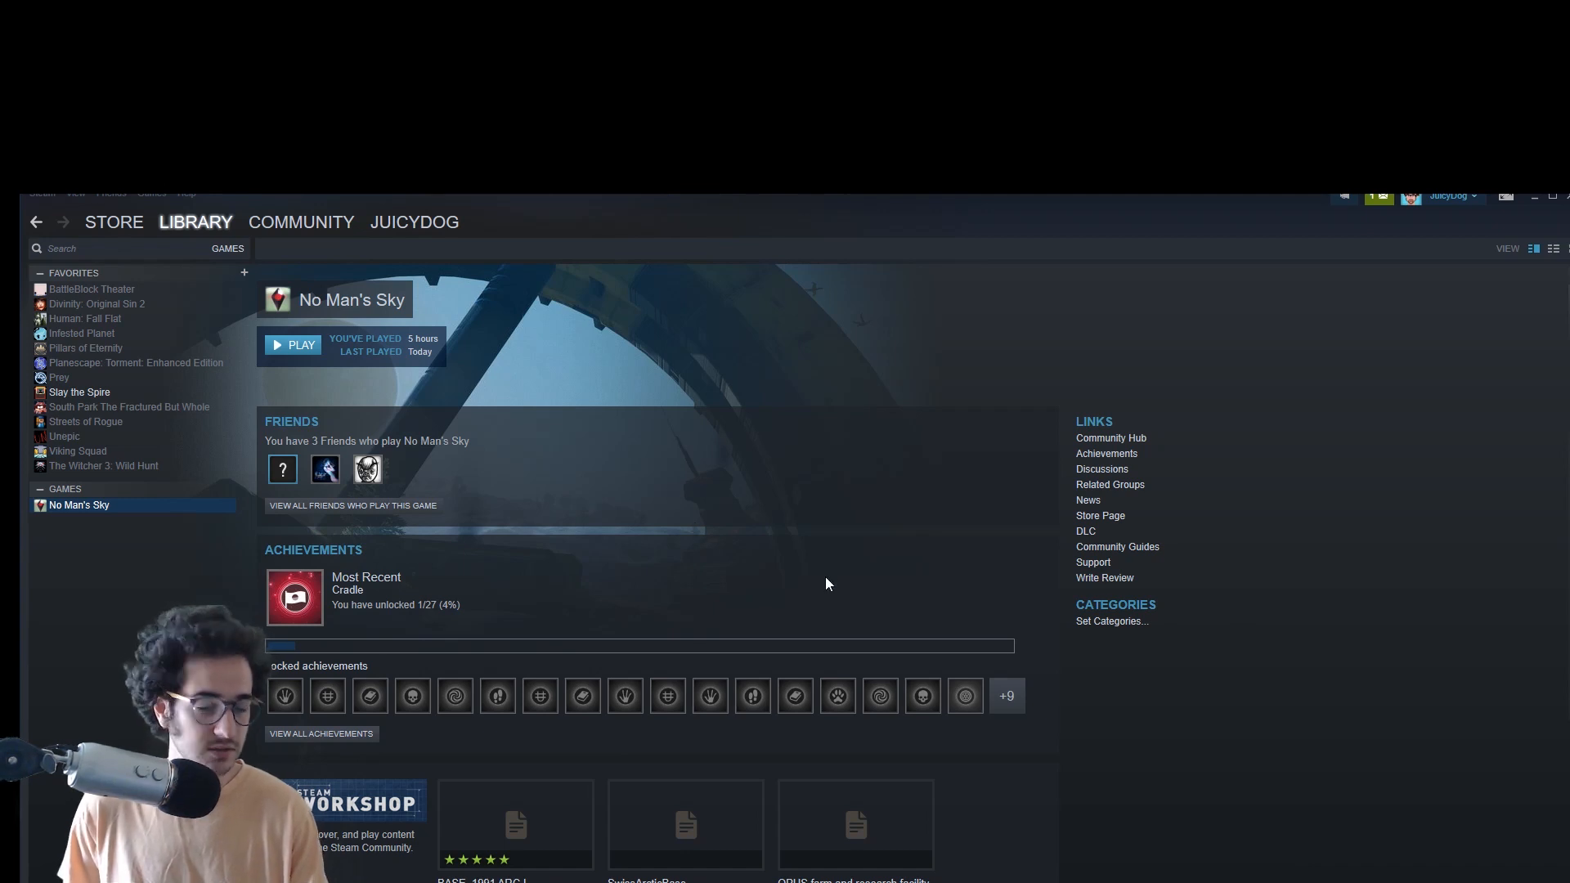
{"action": "mouse_move", "coordinate": [779, 409]}
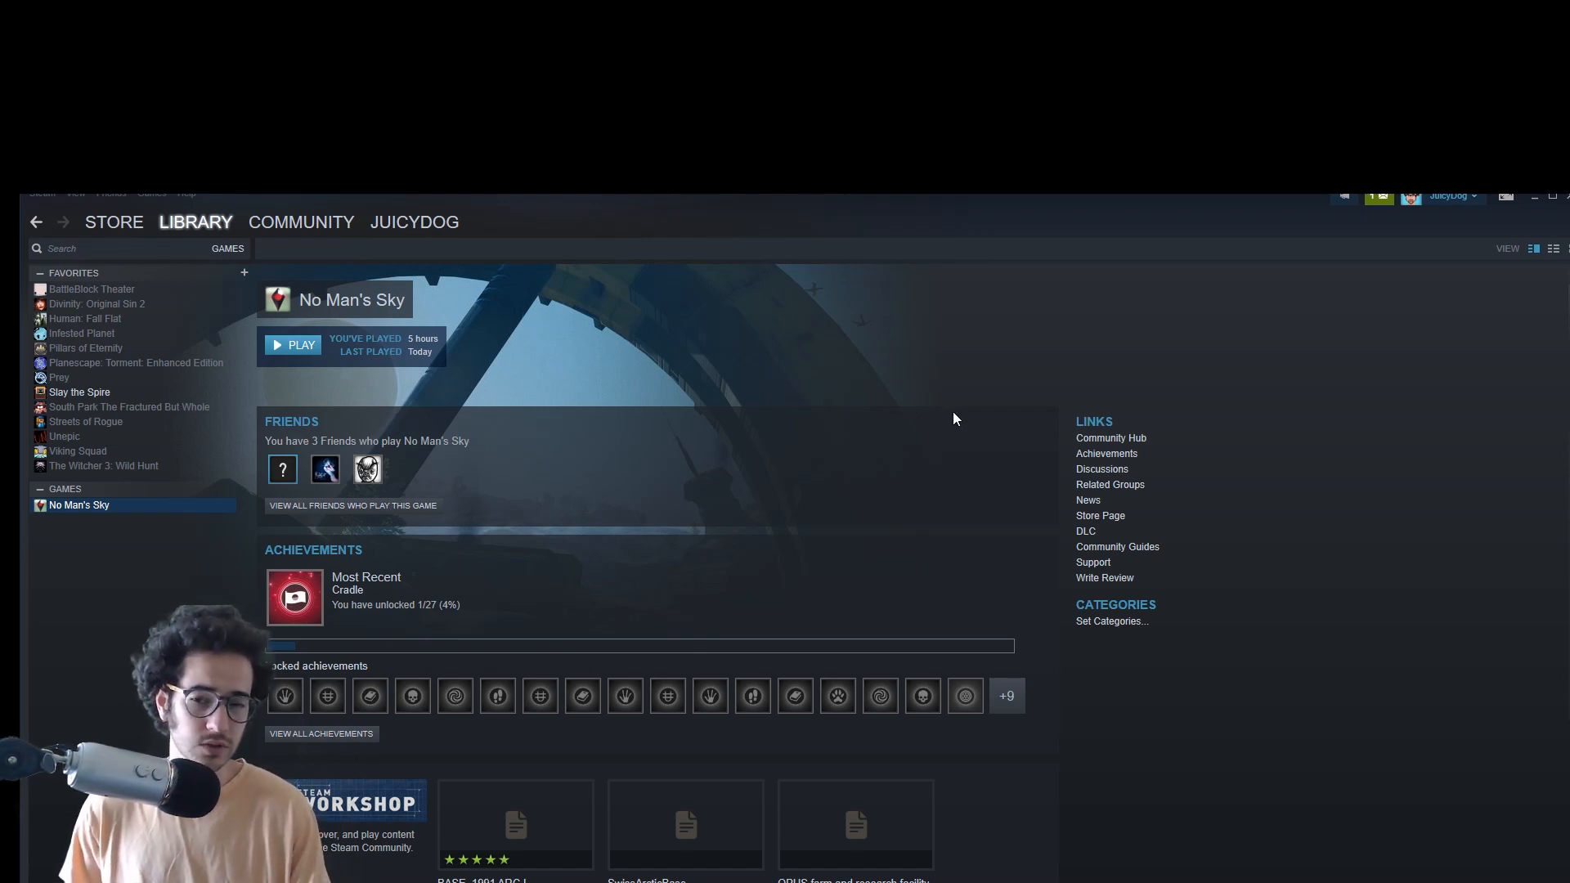
{"action": "mouse_move", "coordinate": [1066, 631]}
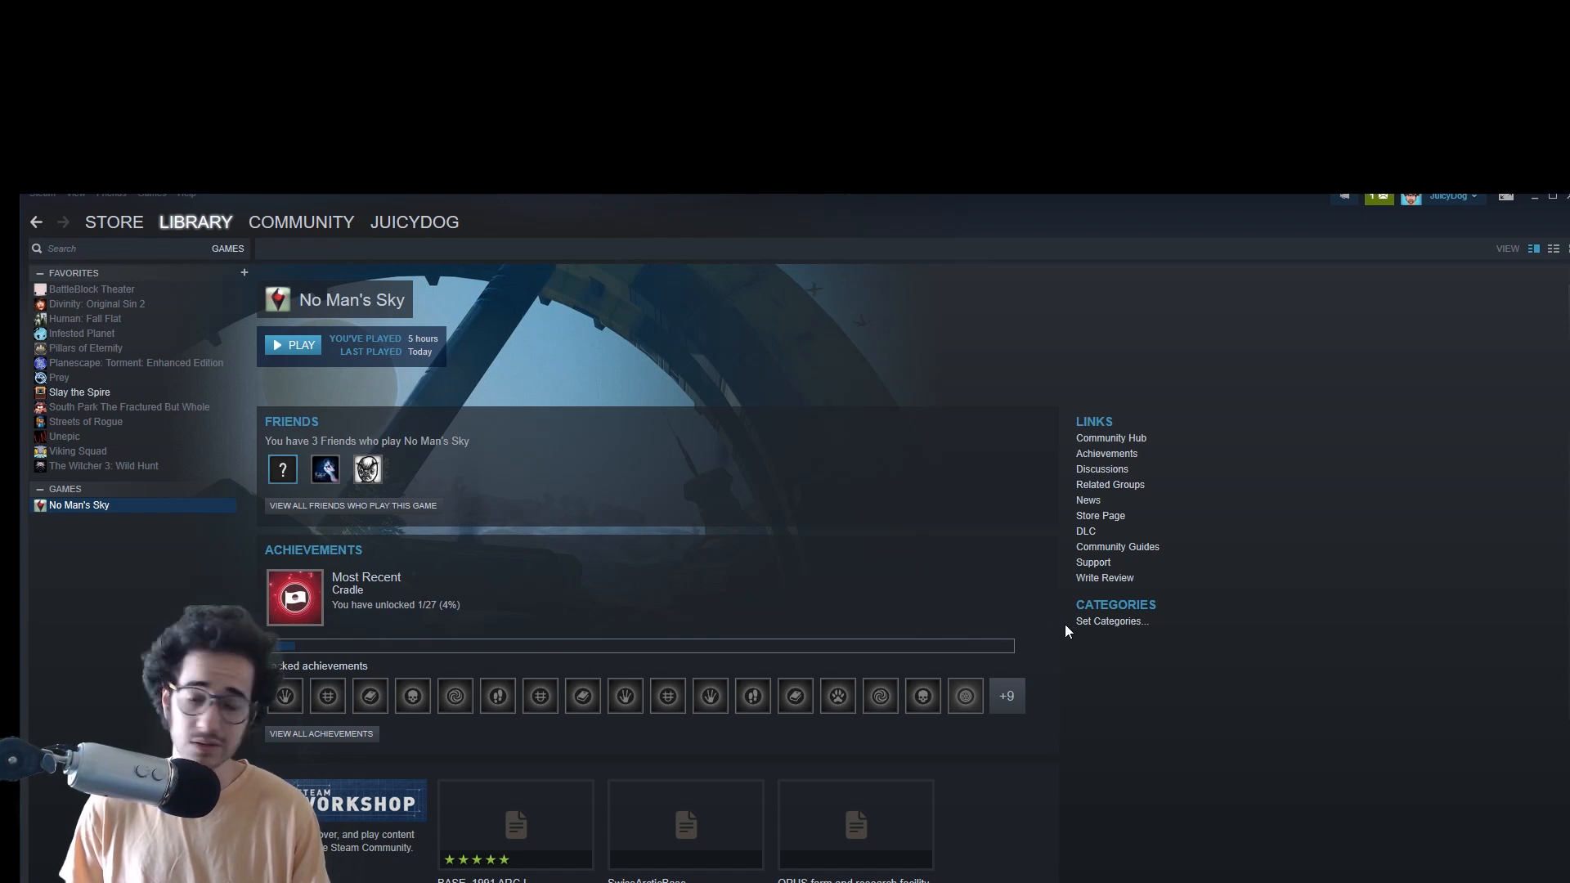
{"action": "mouse_move", "coordinate": [1238, 484]}
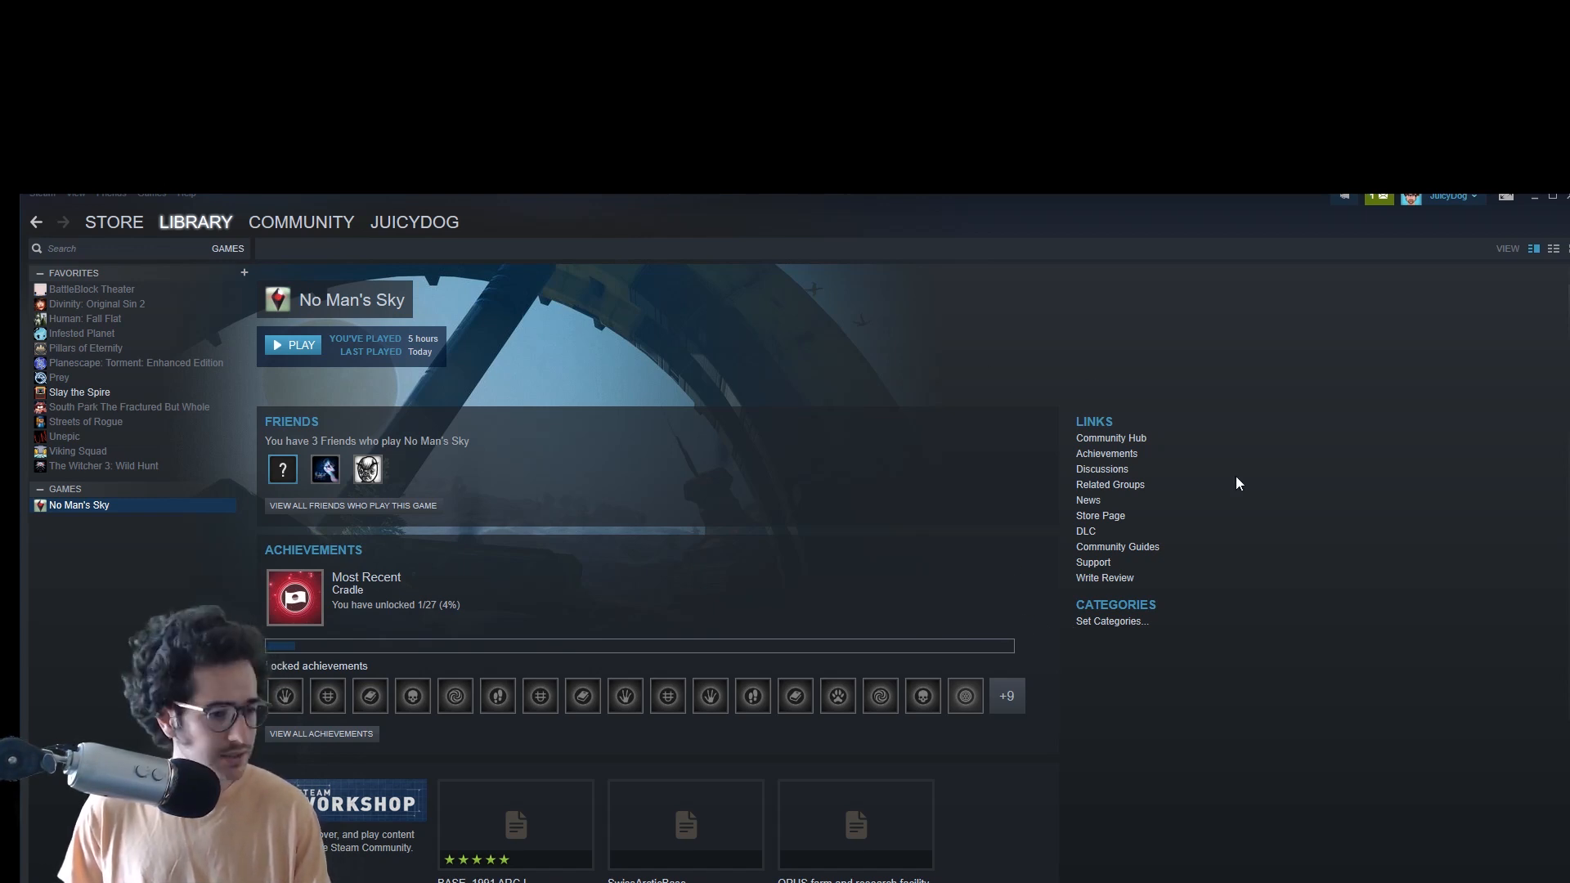